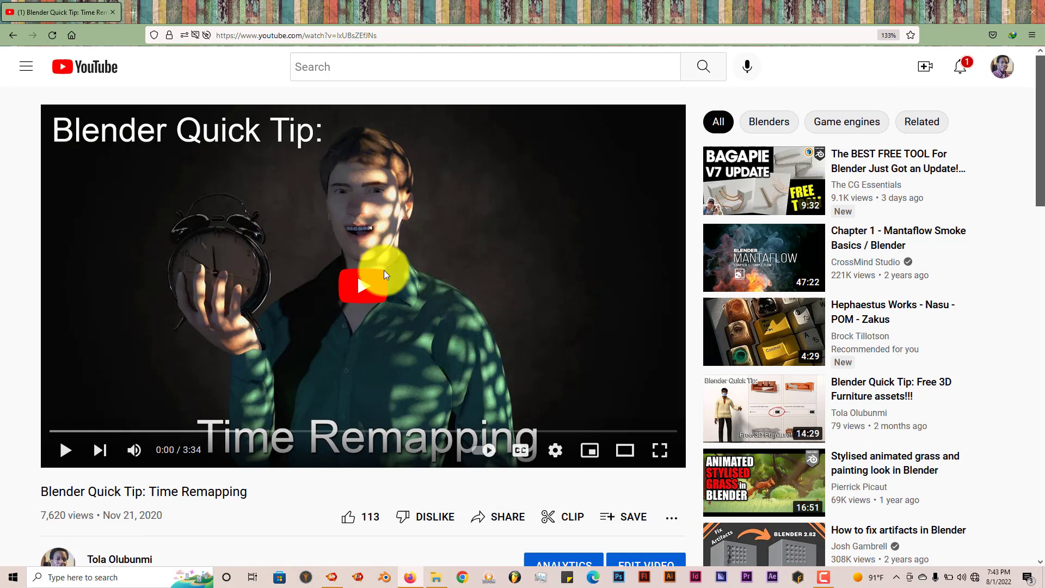
mouse_move(485, 330)
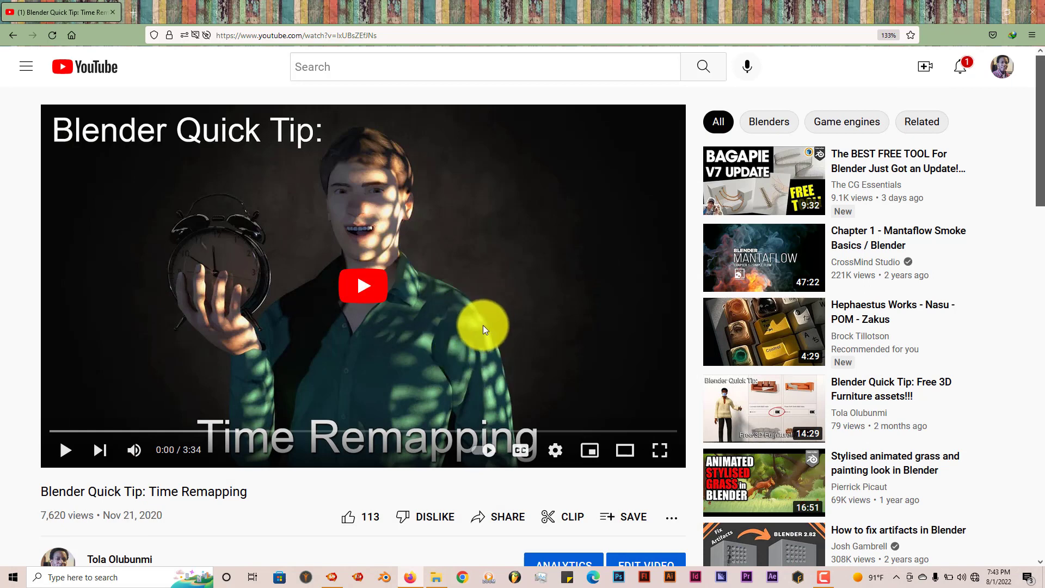
mouse_move(560, 226)
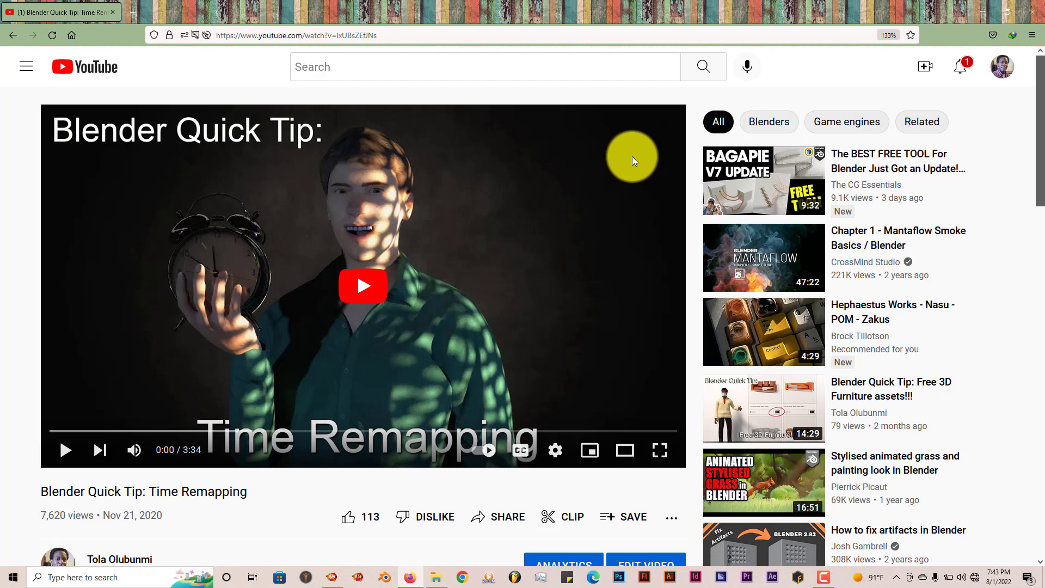
mouse_move(593, 335)
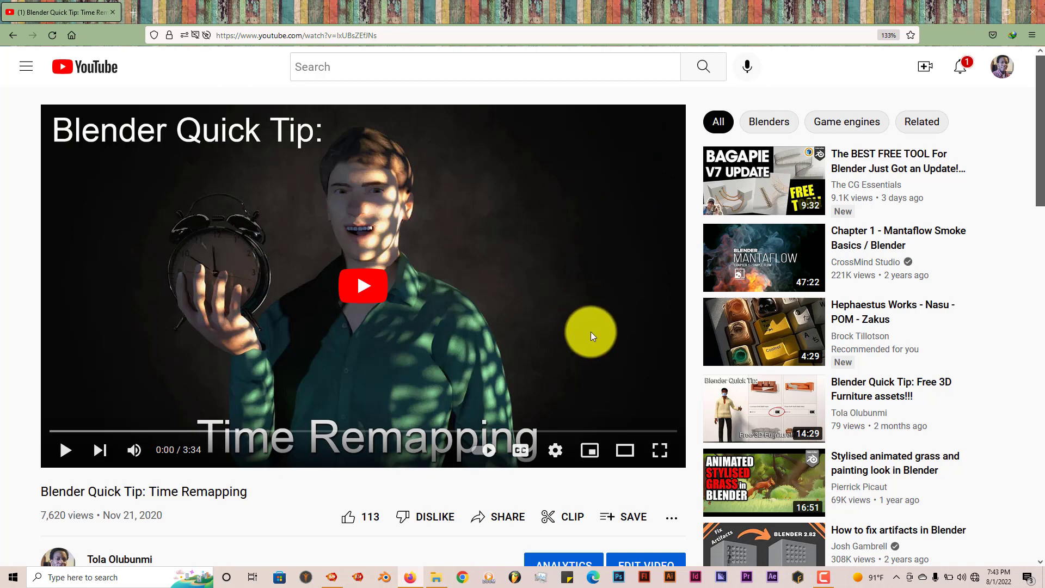
mouse_move(583, 235)
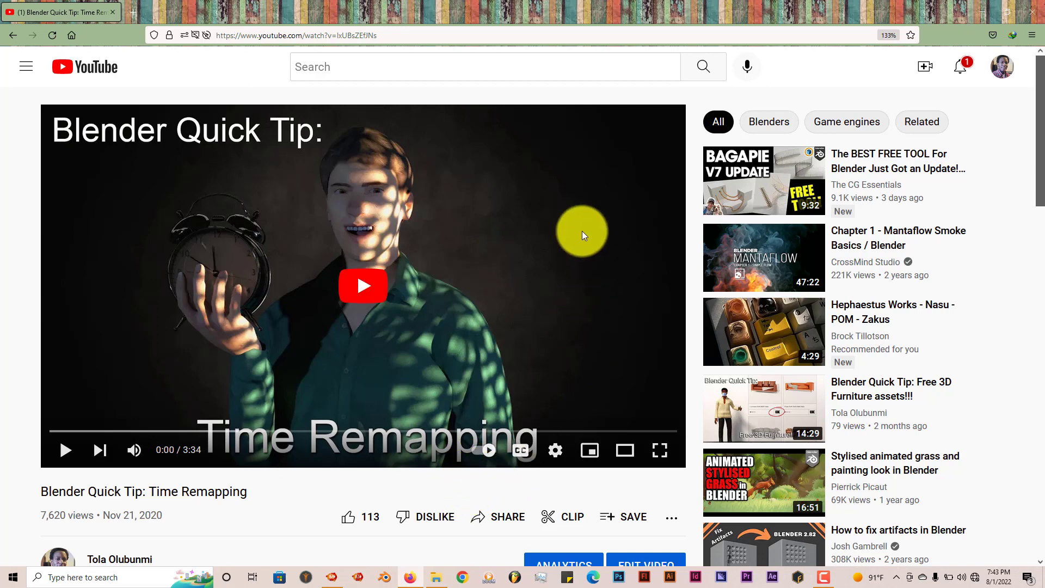
mouse_move(427, 366)
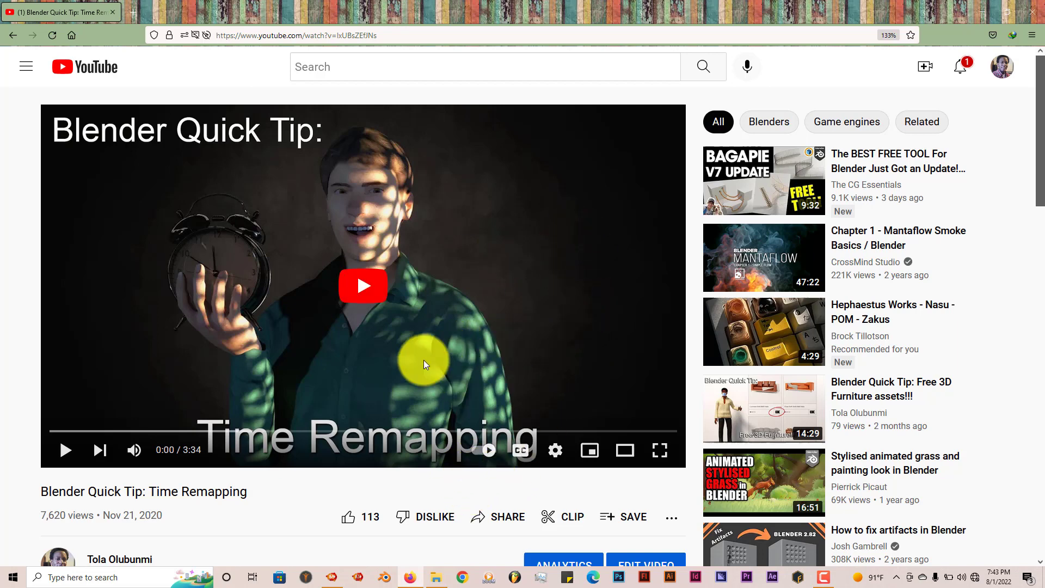
mouse_move(480, 365)
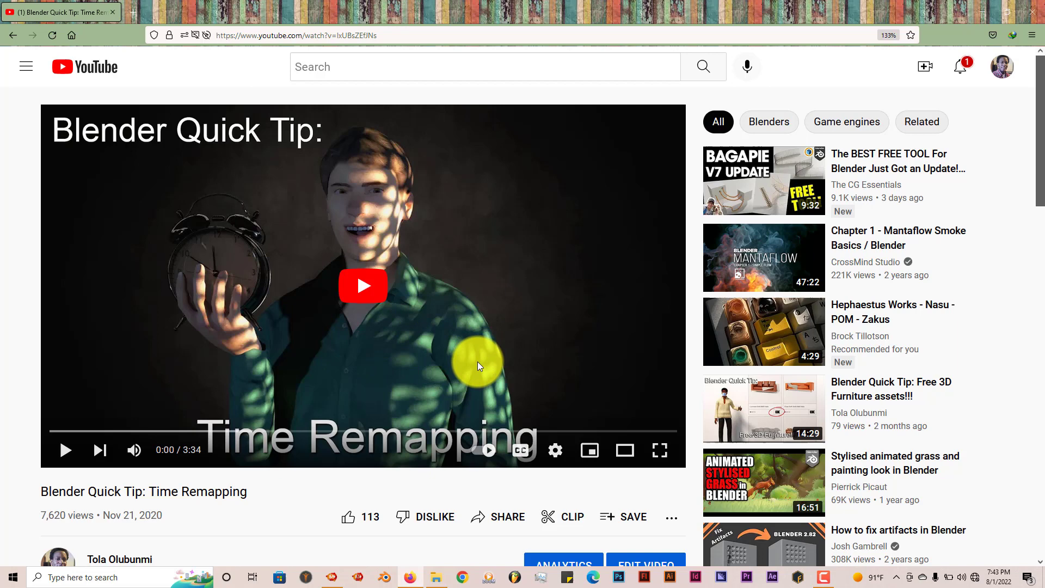
mouse_move(501, 400)
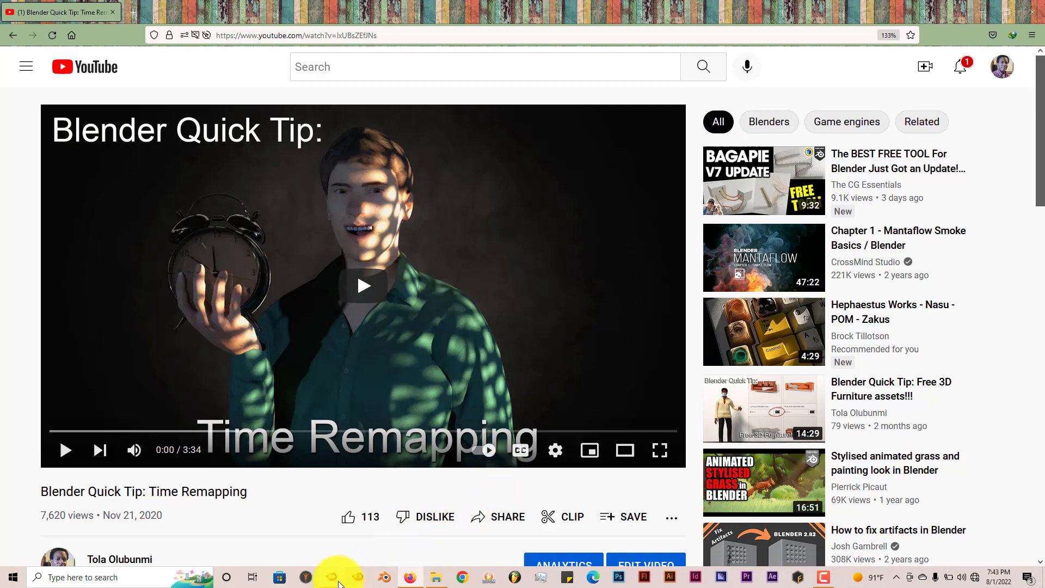
Bring the spider web scene forward and play its animation briefly at original speed, then pause
click(327, 576)
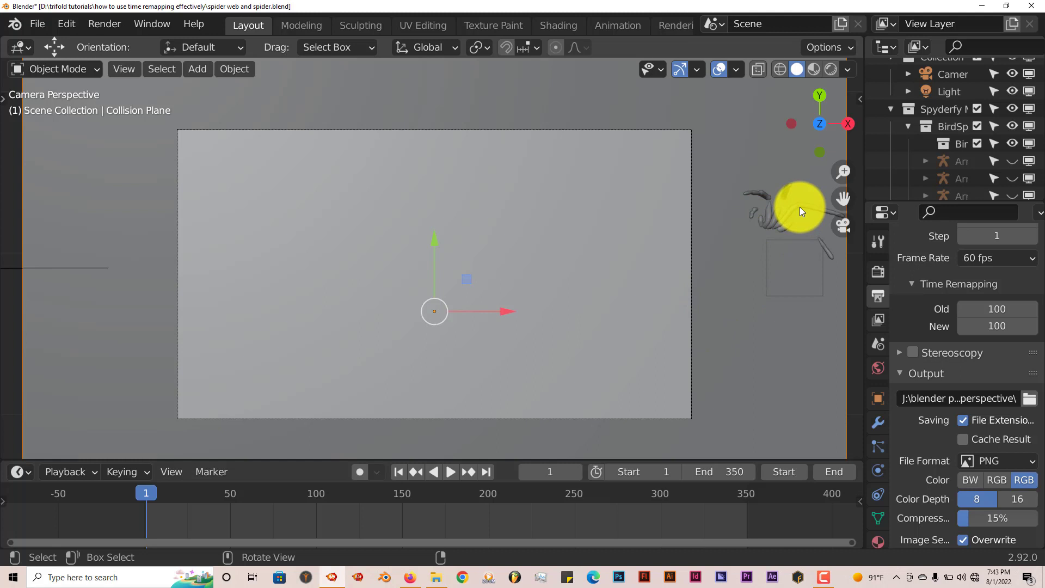
drag(800, 212, 493, 211)
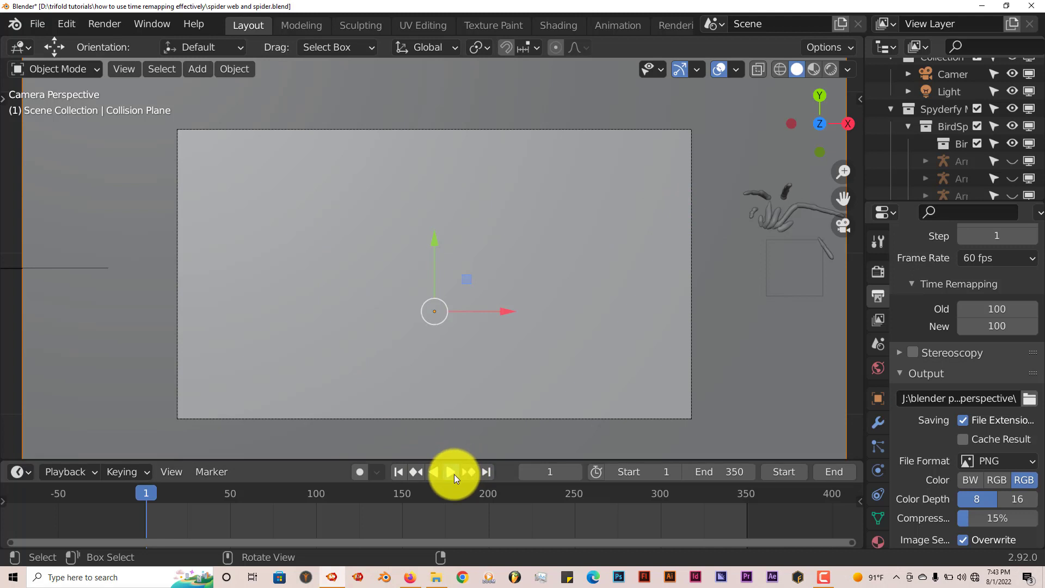
click(451, 471)
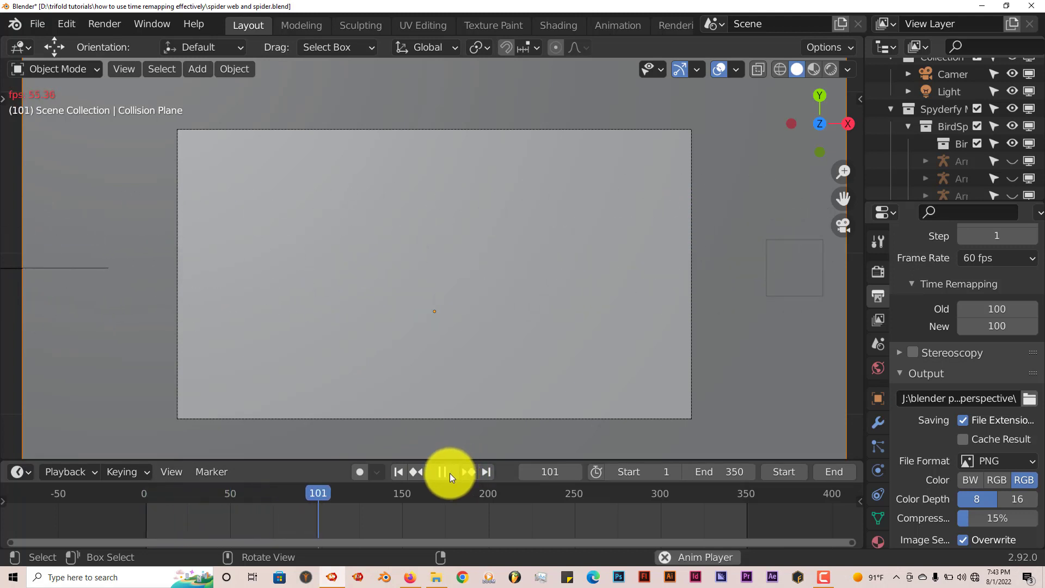
click(442, 471)
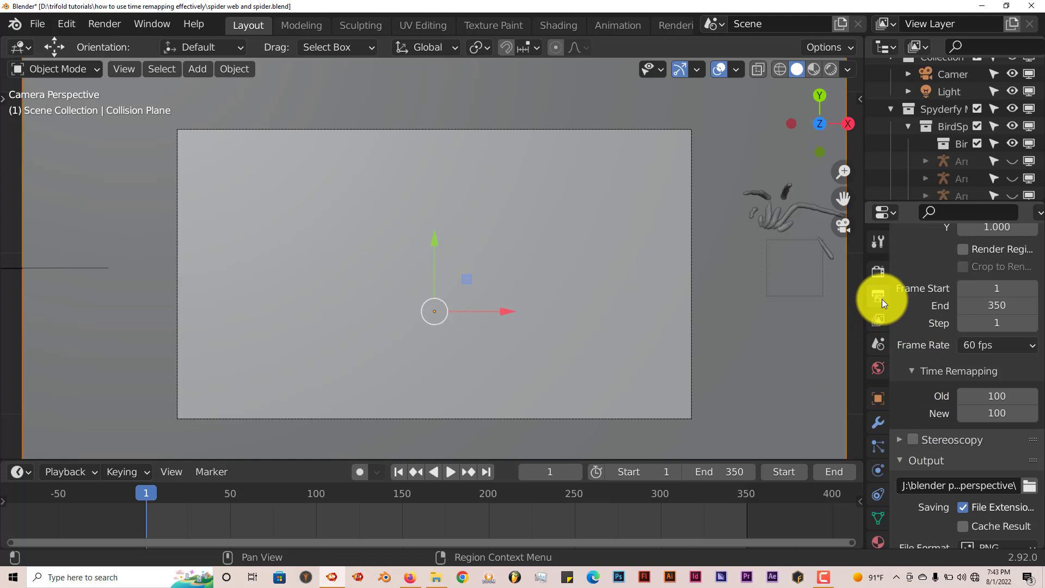
mouse_move(878, 297)
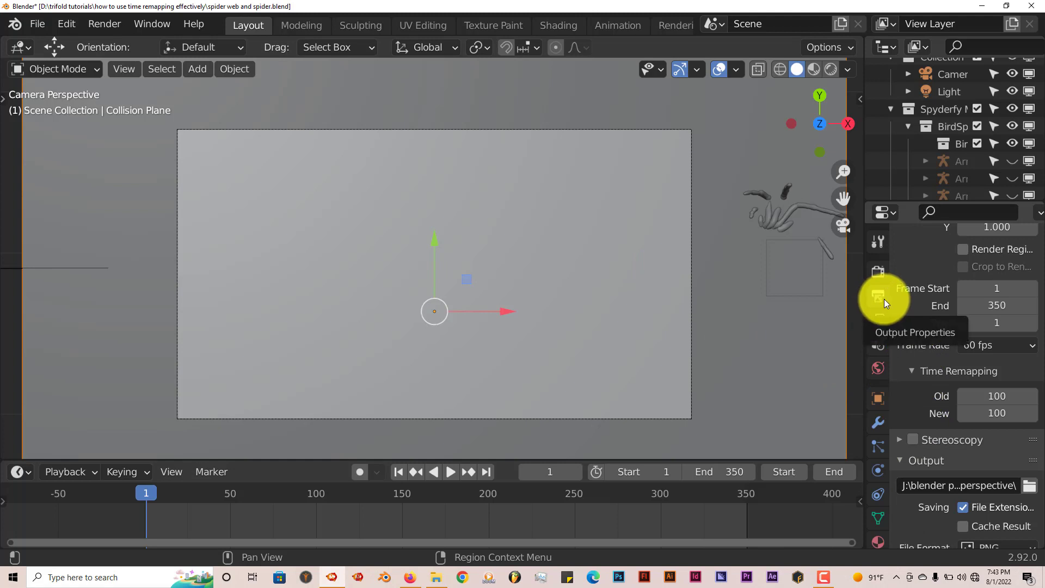
mouse_move(912, 410)
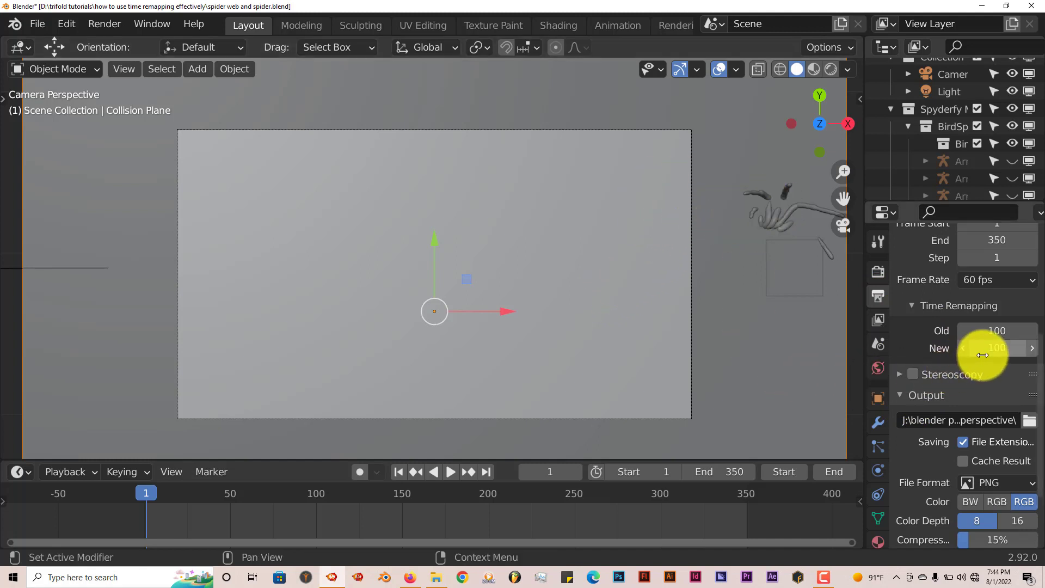
mouse_move(997, 348)
text(350)
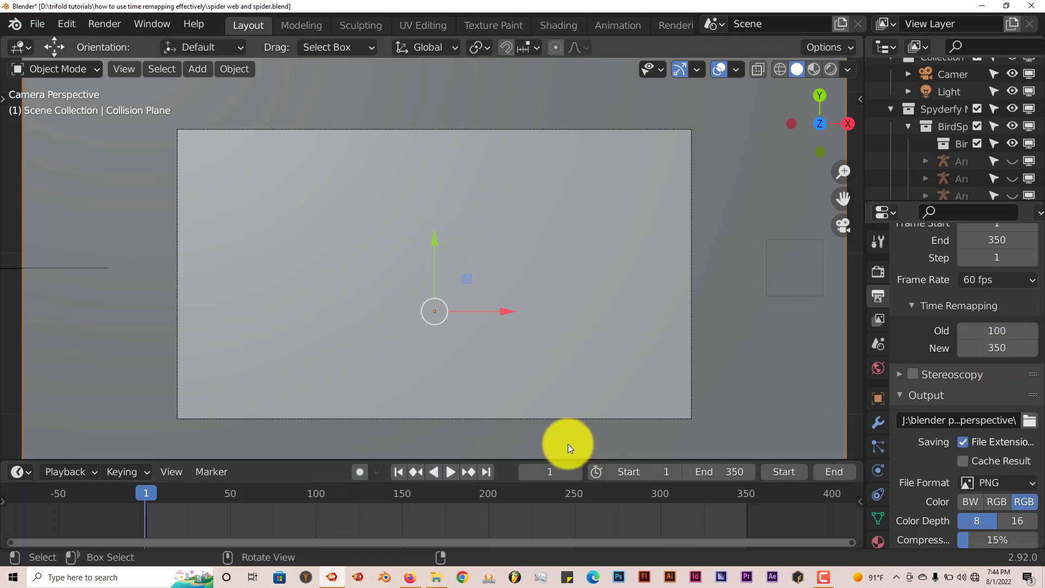
Play the animation slowed to 350 remapped frames, then stop back at frame 1
click(451, 471)
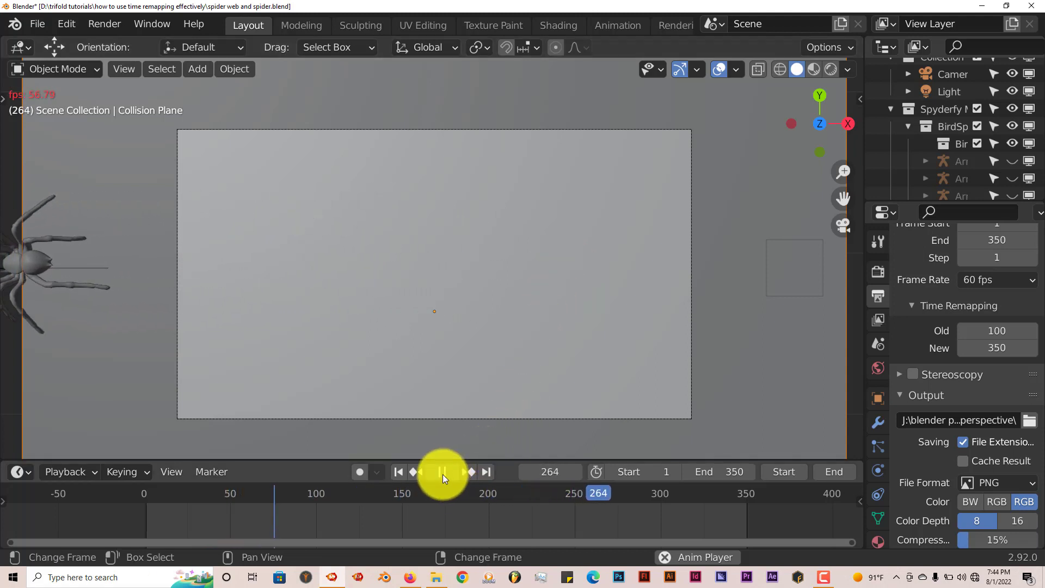
click(398, 471)
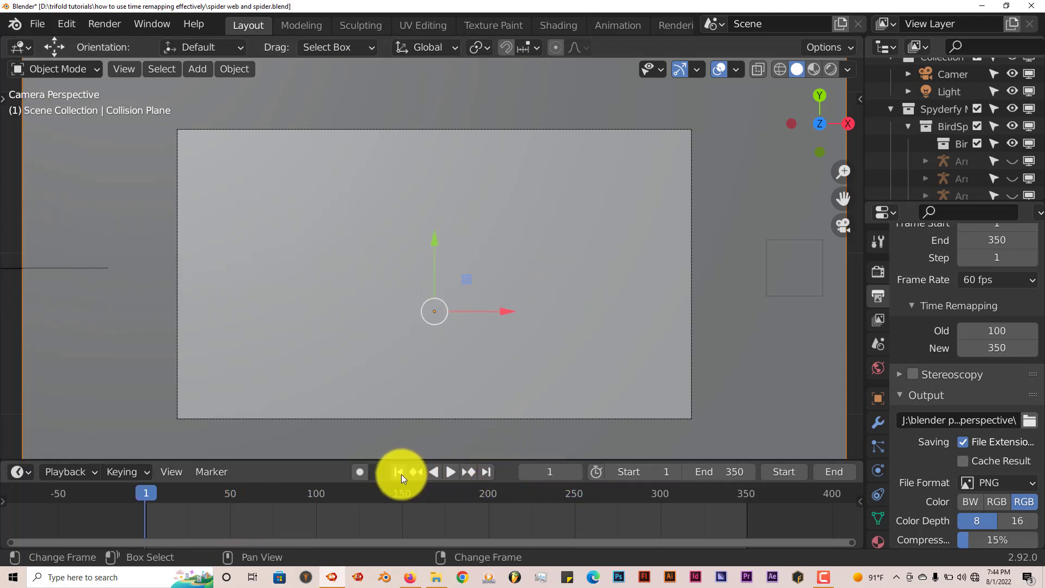
mouse_move(577, 437)
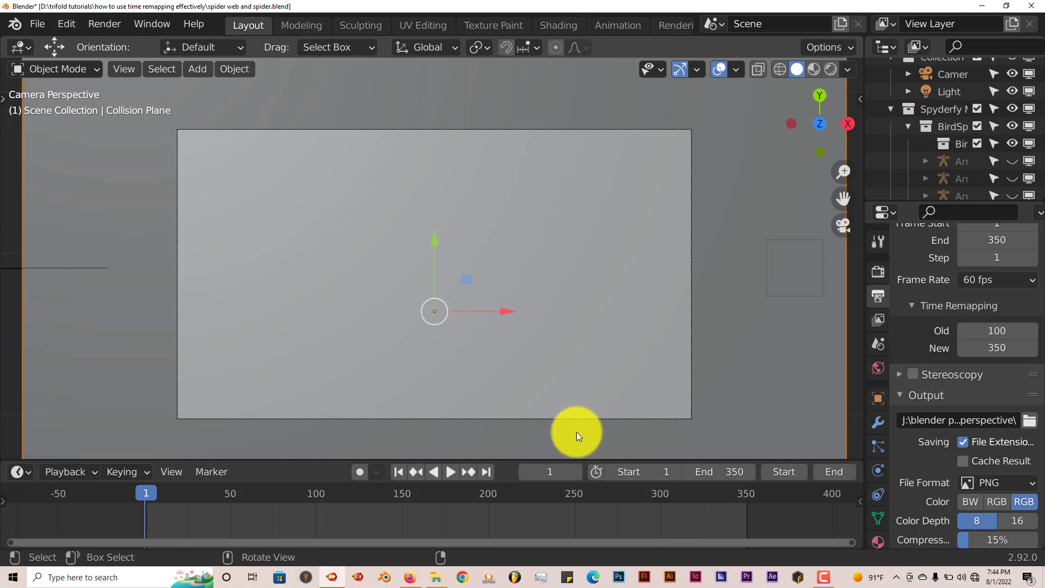
mouse_move(599, 410)
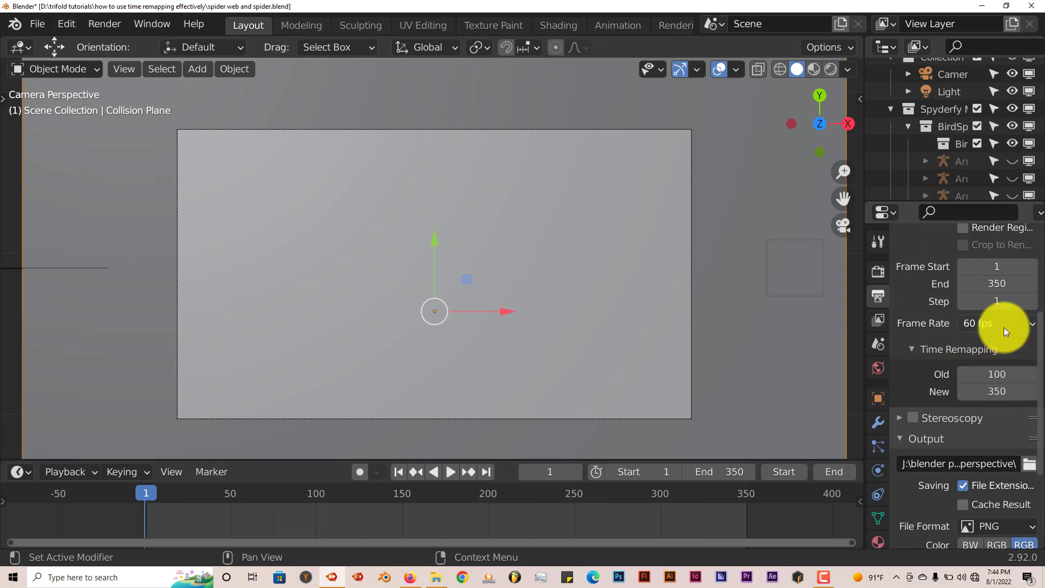
Set the scene frame rate to 24 fps from the Frame Rate list
click(996, 324)
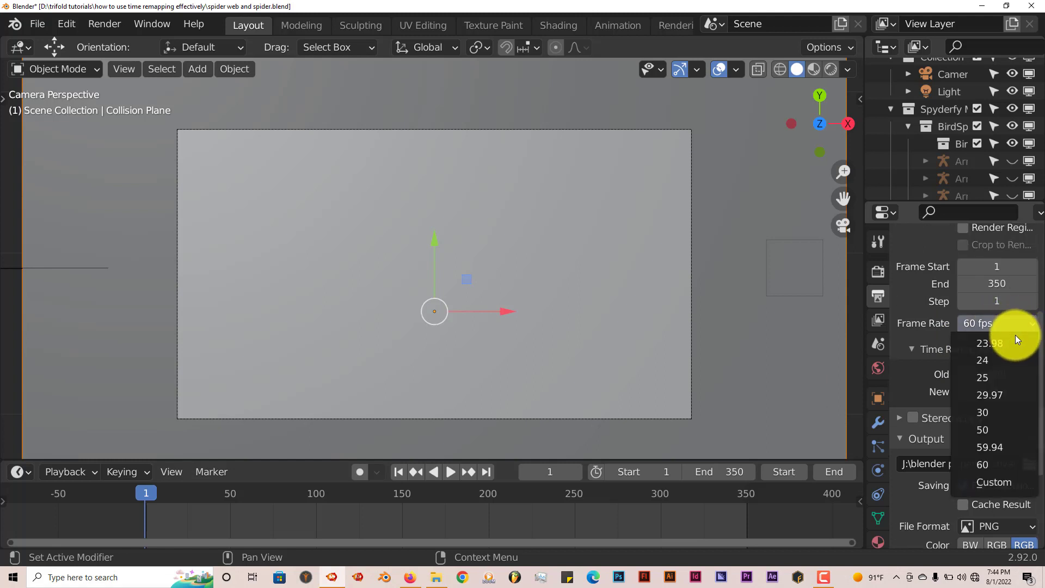
click(982, 359)
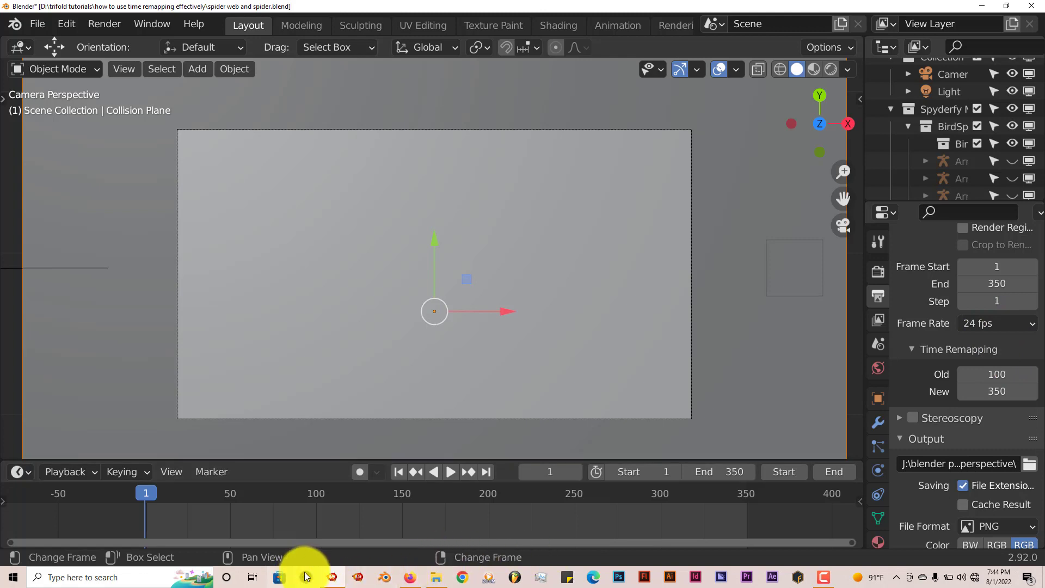
click(277, 577)
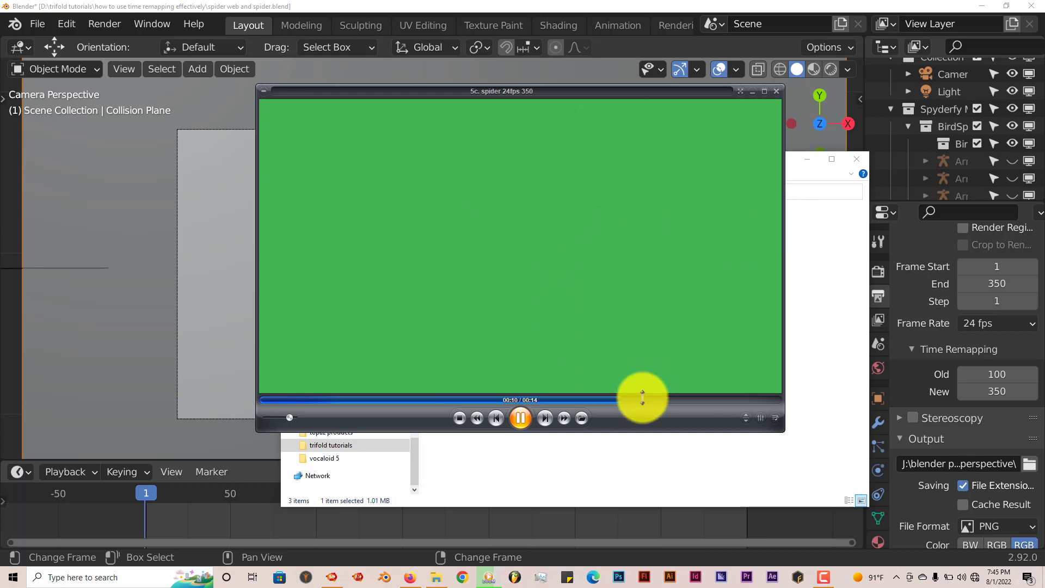
Close the finished '5c. spider 24fps 350' clip and return to the Blender scene
click(520, 418)
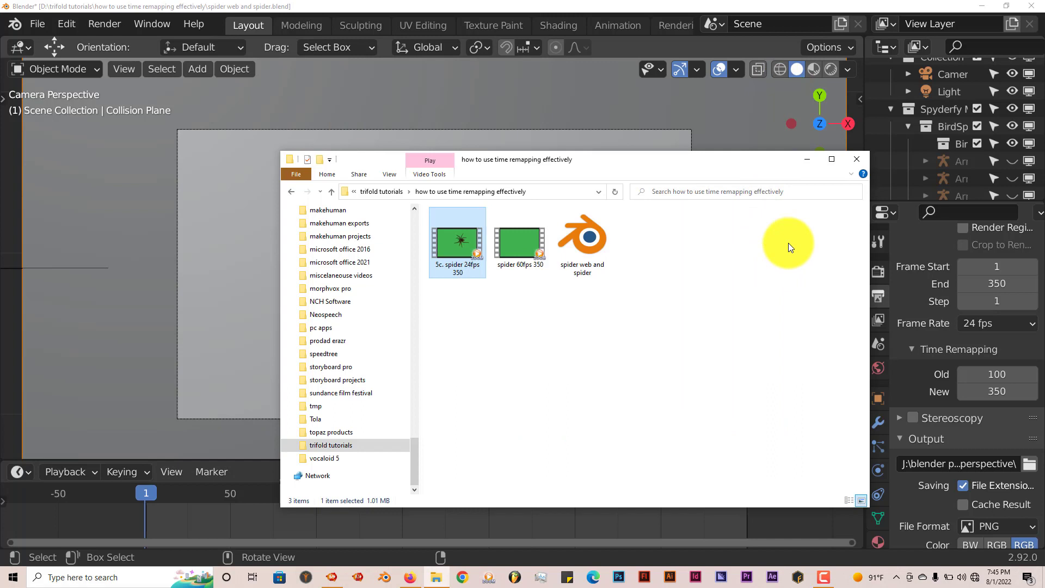
click(855, 158)
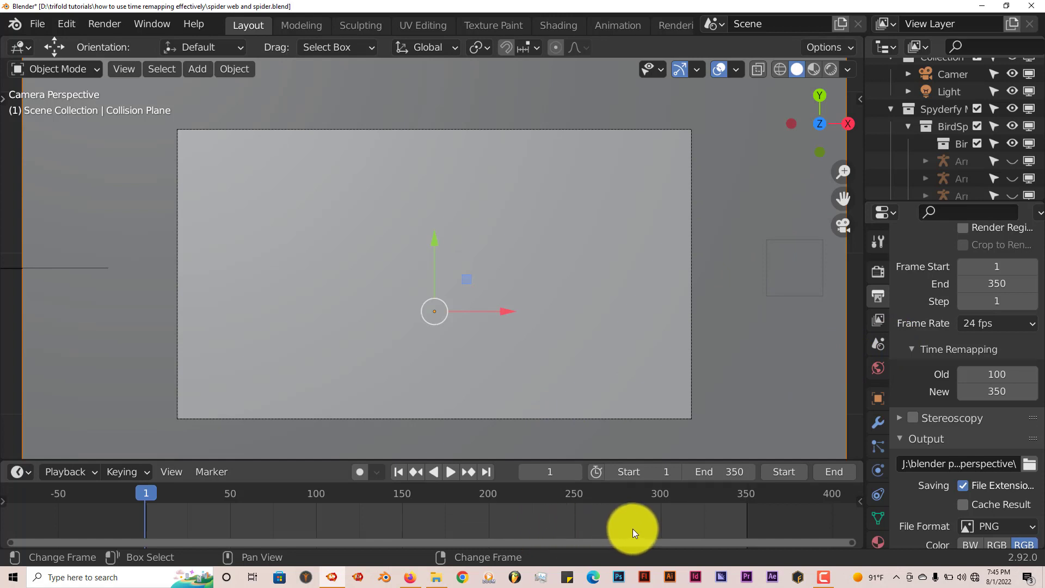
mouse_move(551, 532)
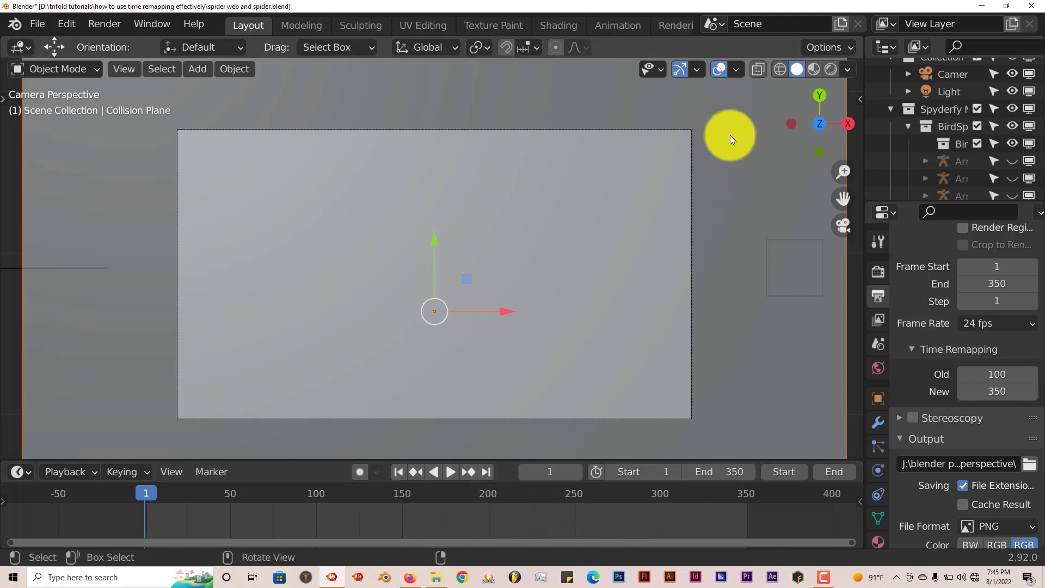
Raise the Time Remapping New value from 350 to 400 after glancing at the output format options
drag(729, 135, 349, 207)
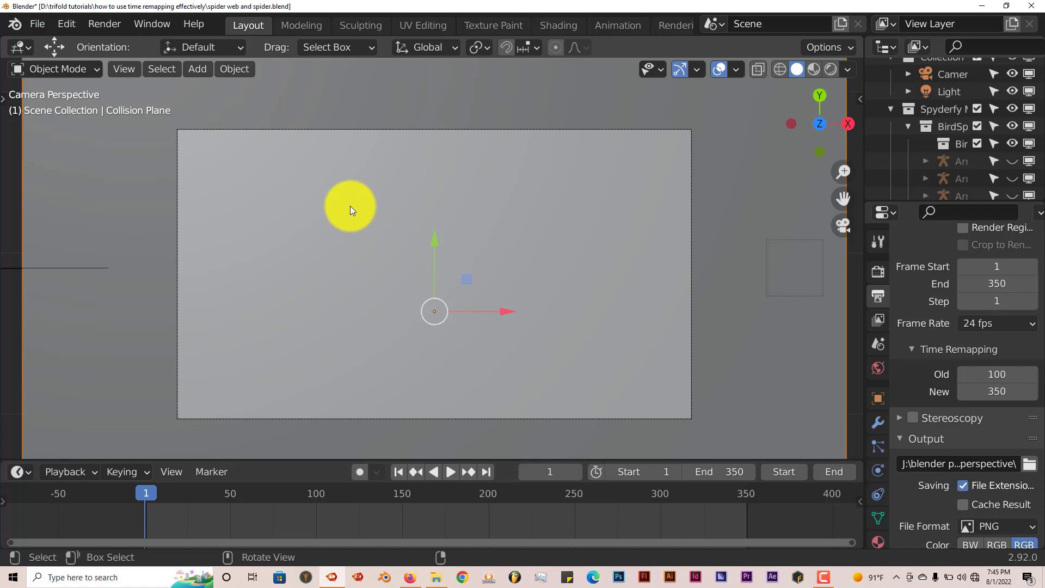
drag(349, 206, 605, 326)
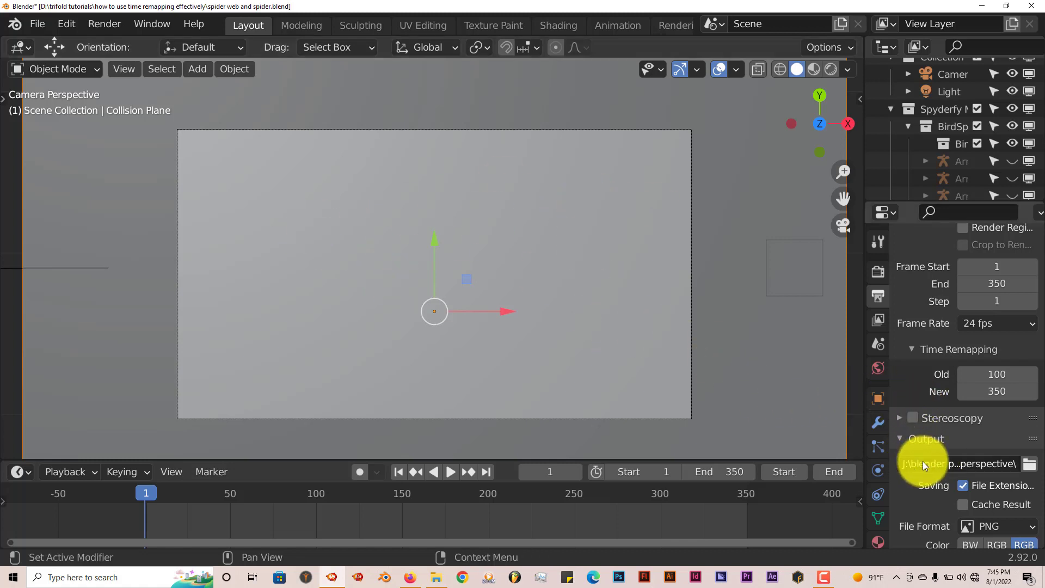
scroll(down, 3)
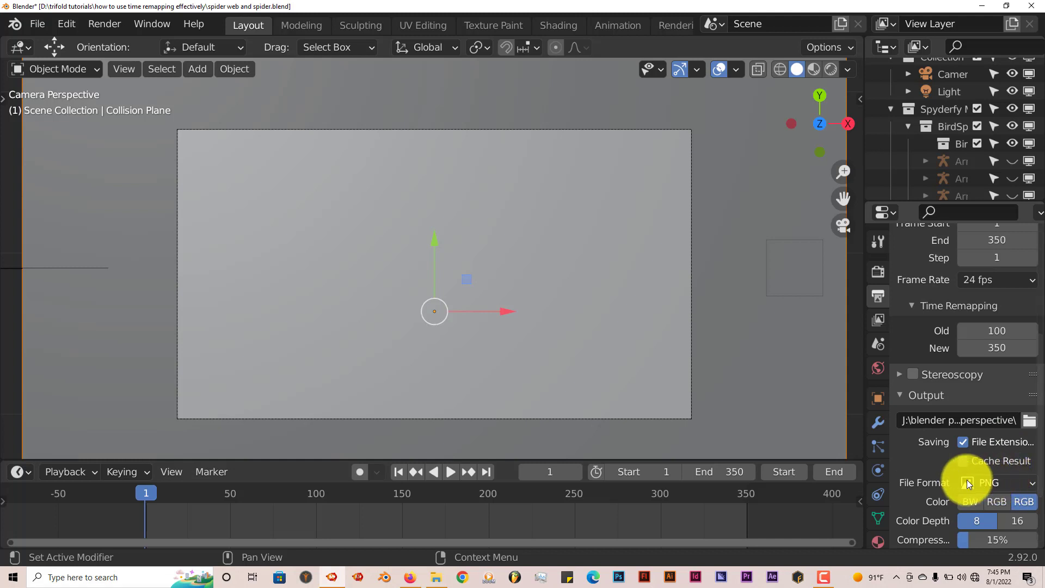
click(997, 483)
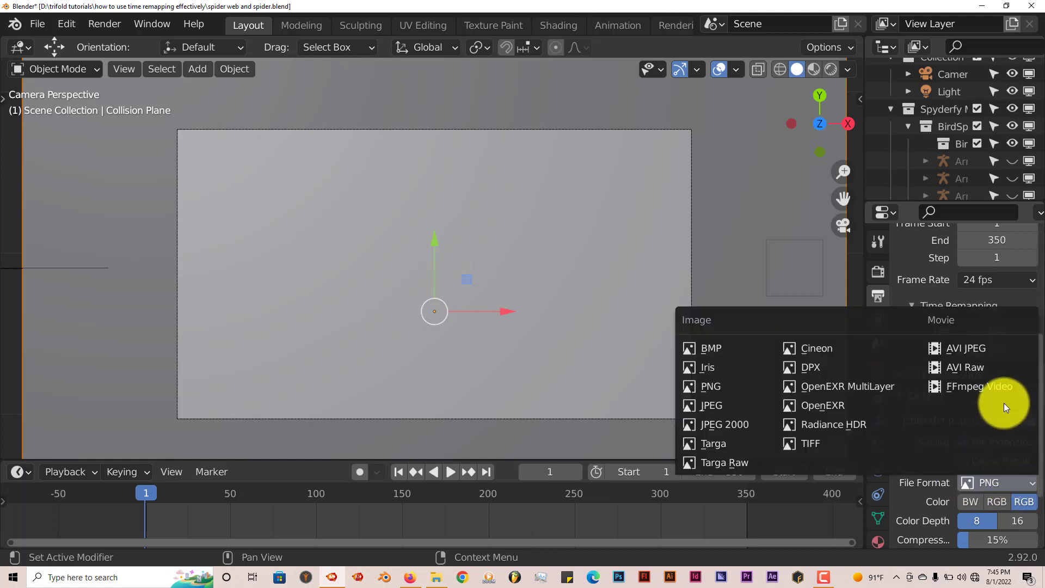
mouse_move(980, 386)
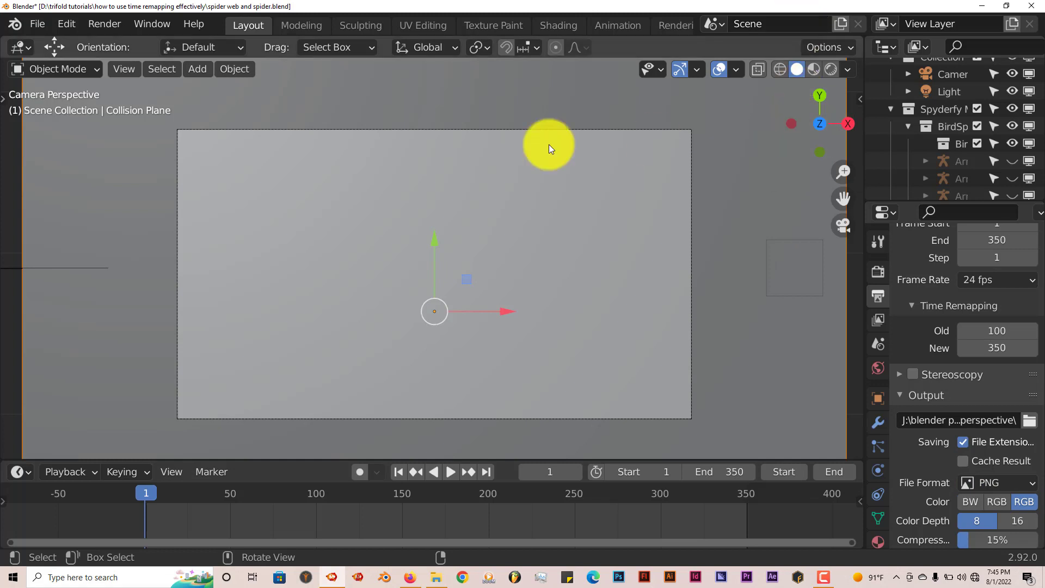
mouse_move(111, 34)
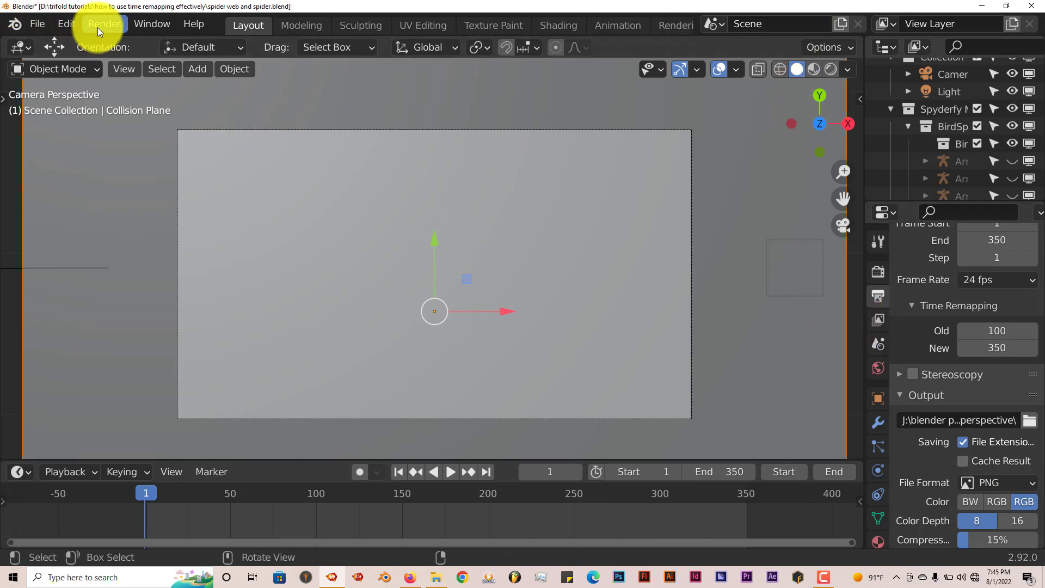
click(105, 24)
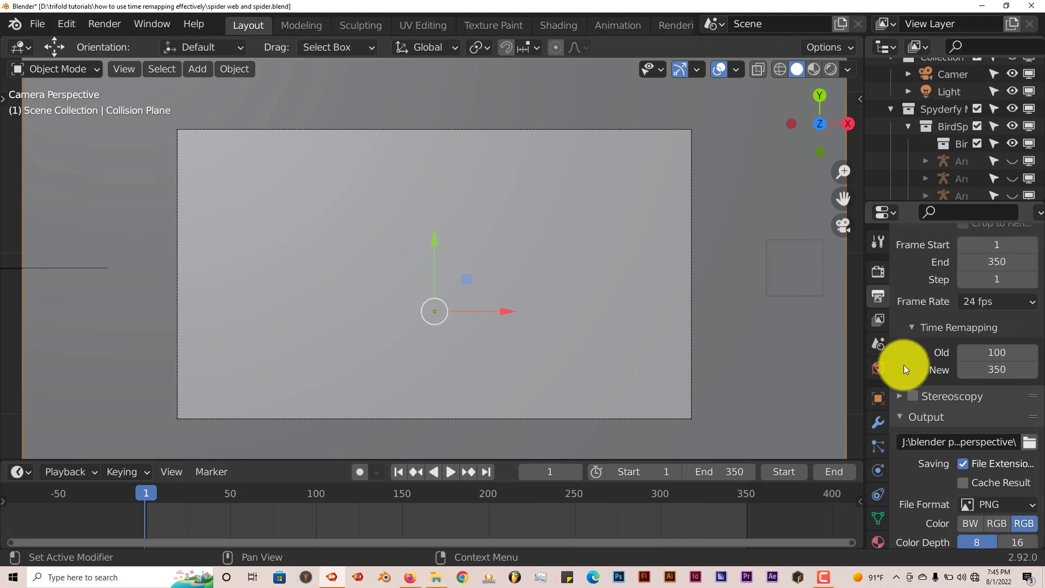
click(996, 370)
text(400)
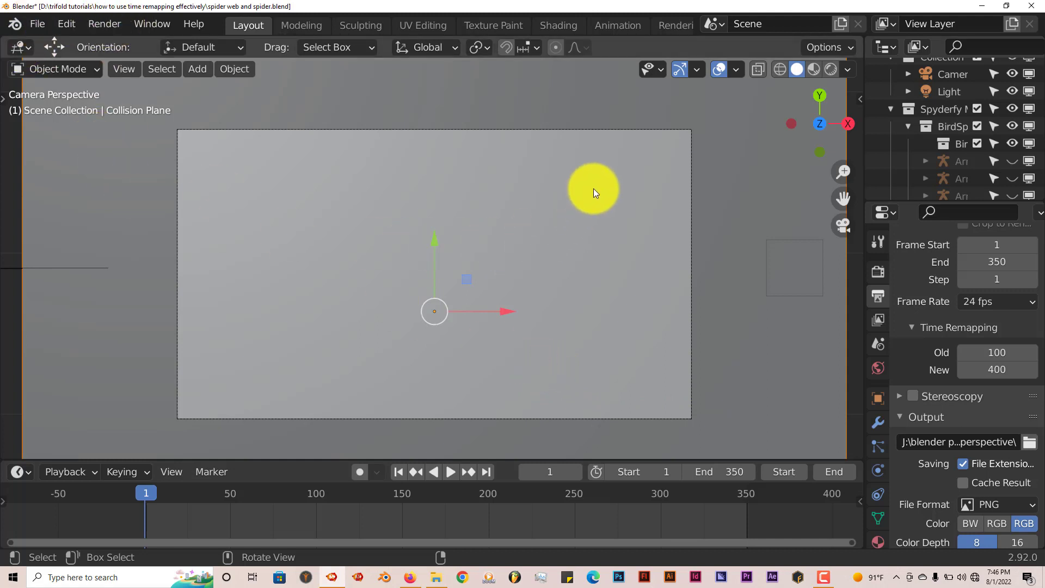
drag(592, 189, 438, 202)
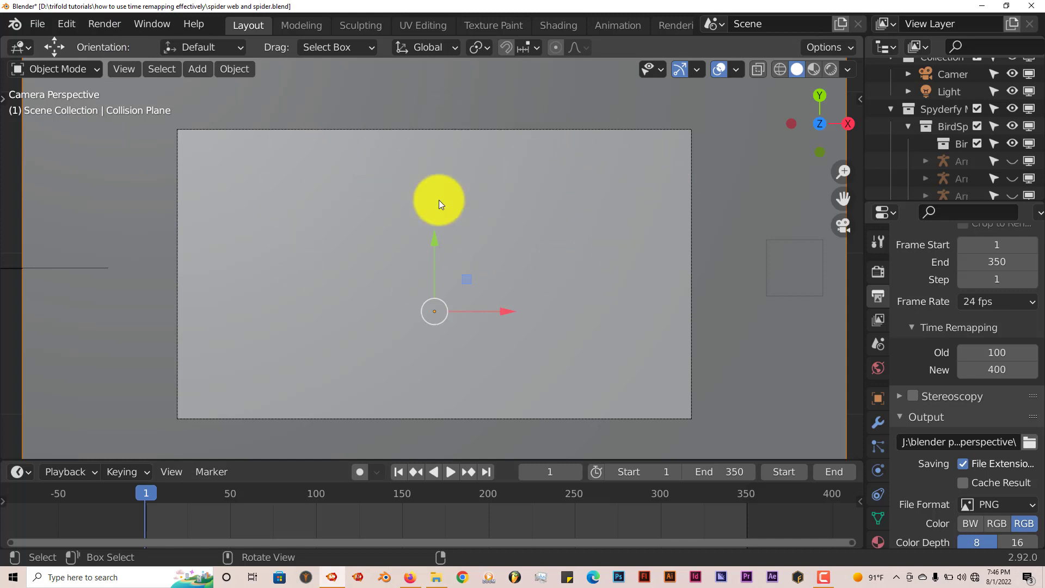
drag(439, 201, 480, 255)
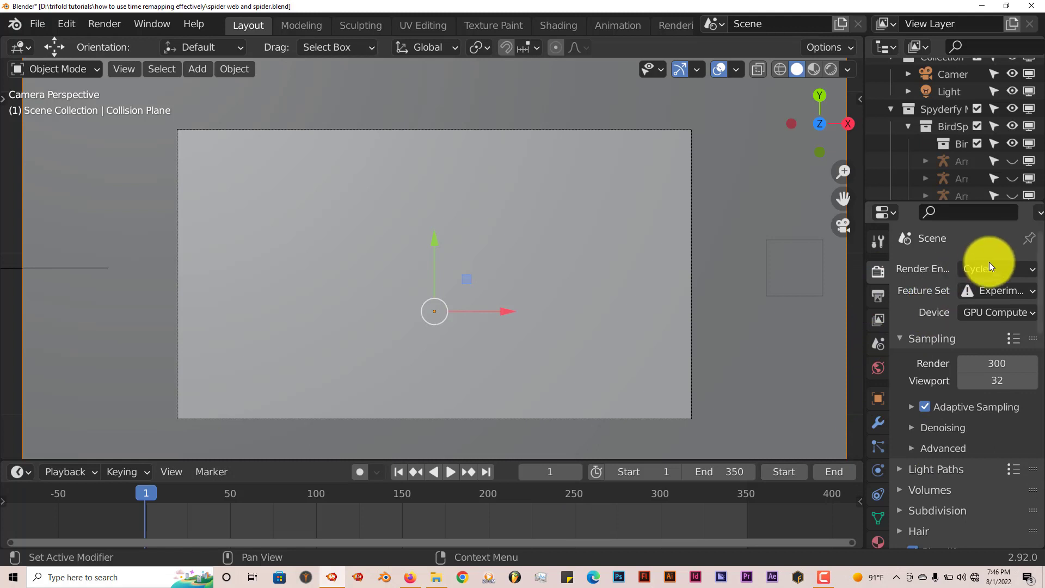
Set the Render Engine to Eevee, toggling away from Cycles
click(994, 268)
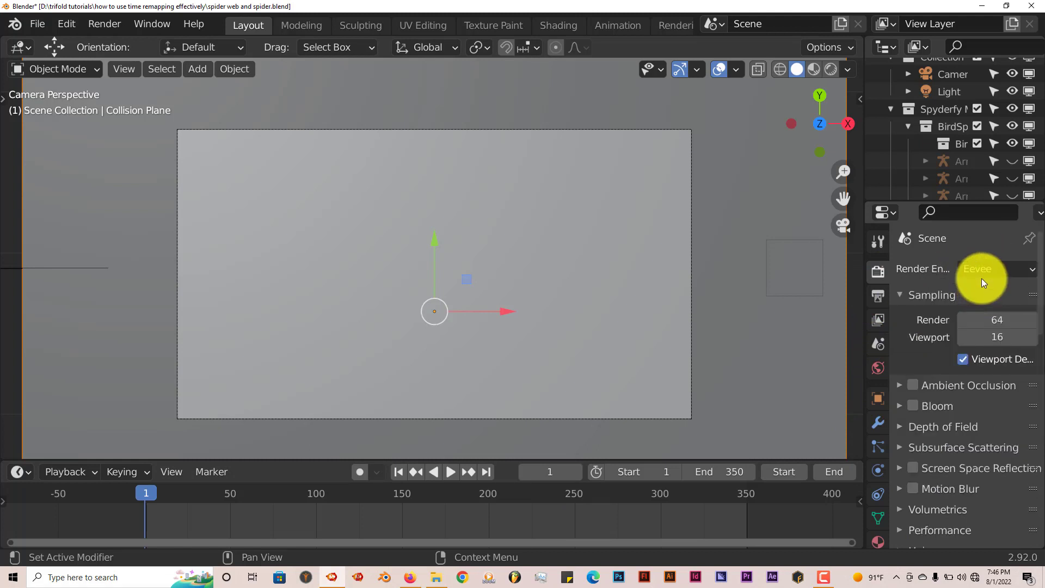
mouse_move(920, 385)
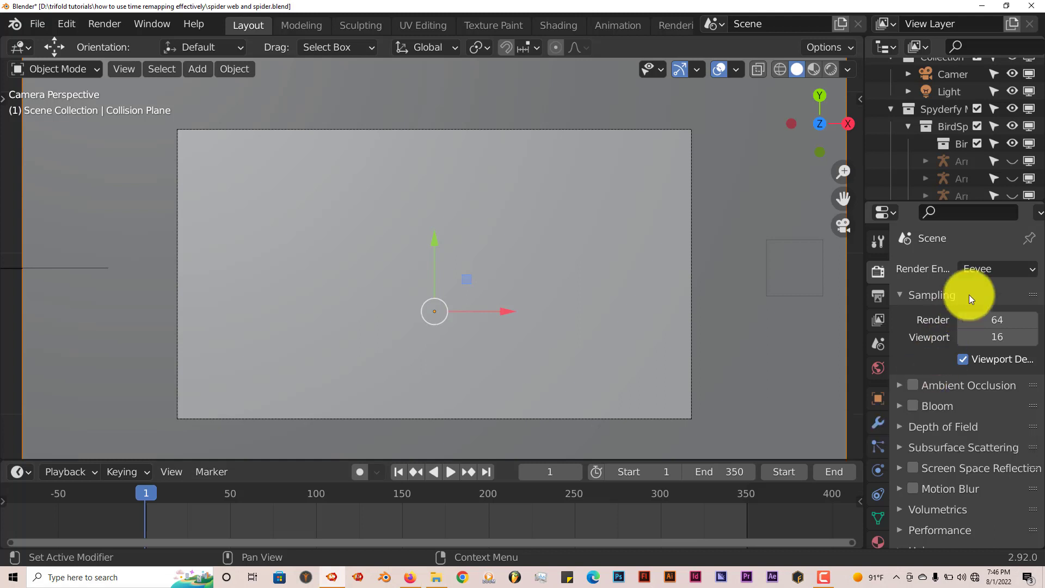
click(997, 269)
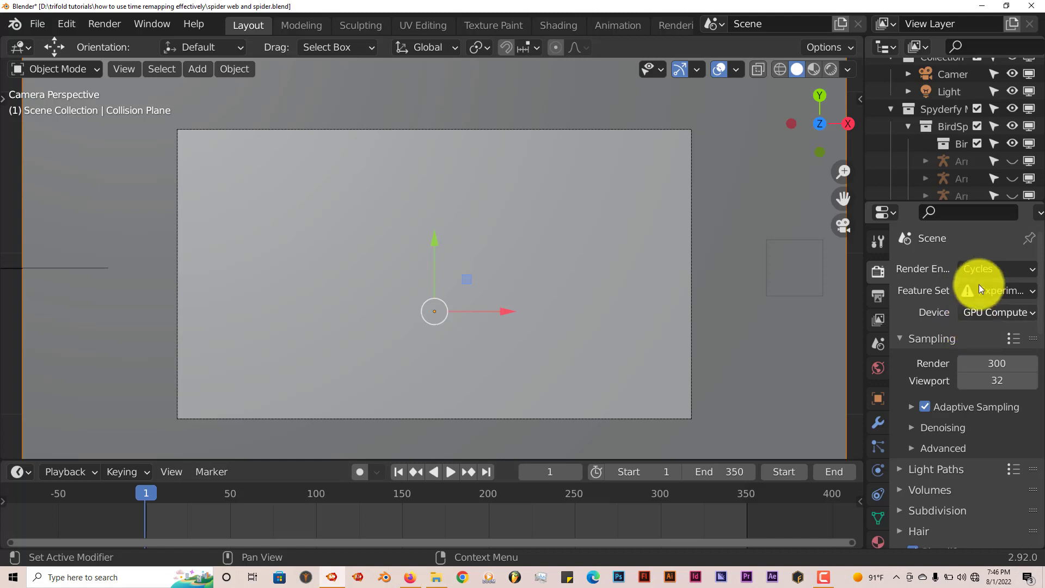
click(998, 269)
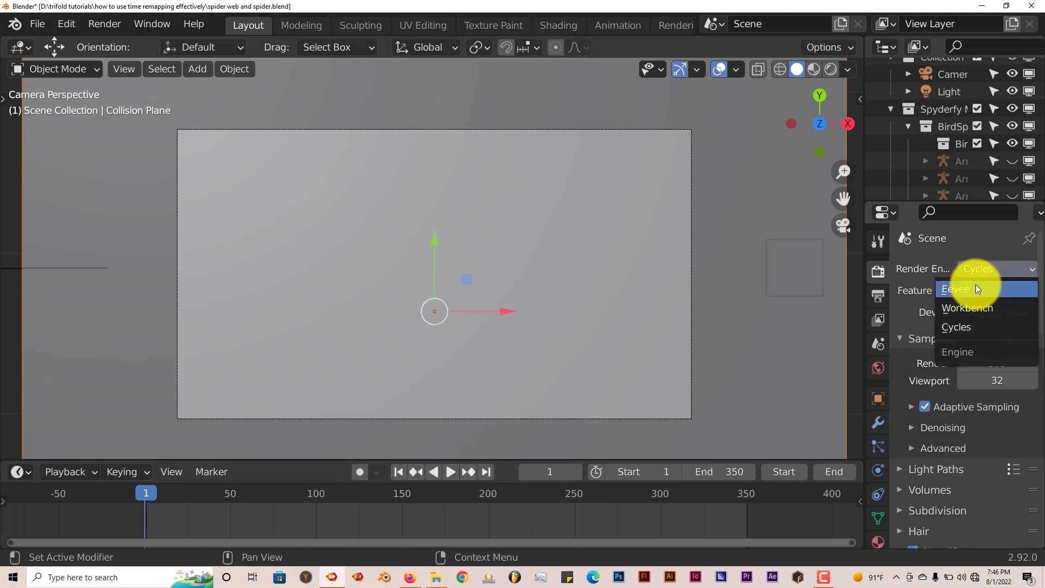
click(955, 289)
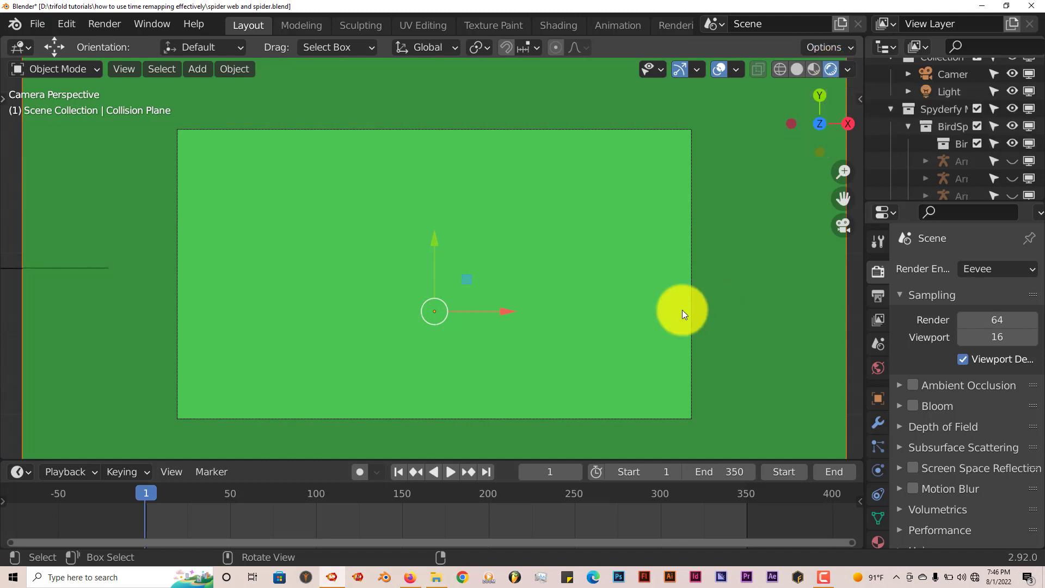
Orbit the rendered-shading scene with overlays hidden so only the green plane remains visible
drag(681, 314, 462, 276)
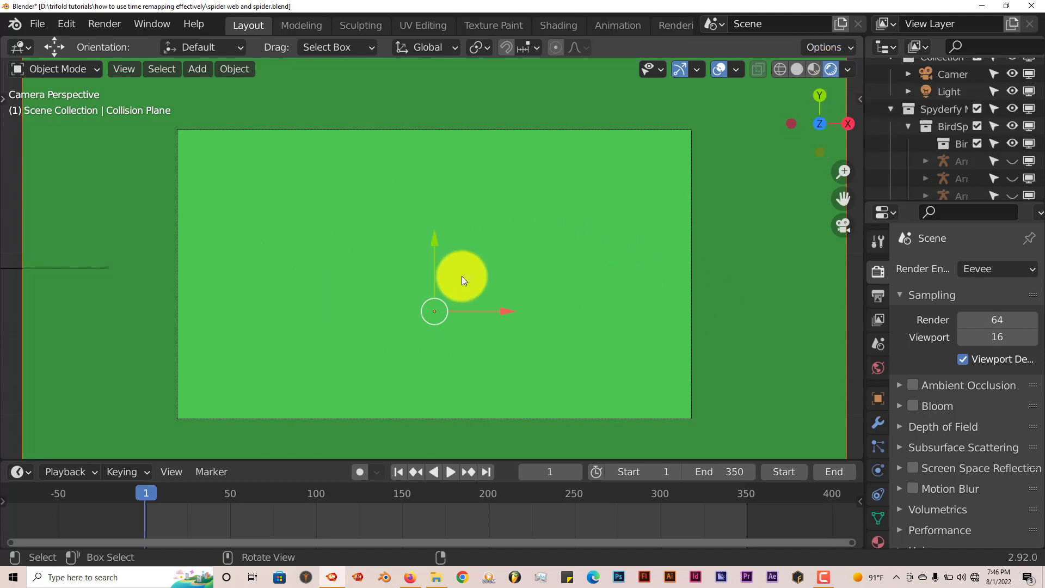
drag(459, 275, 503, 180)
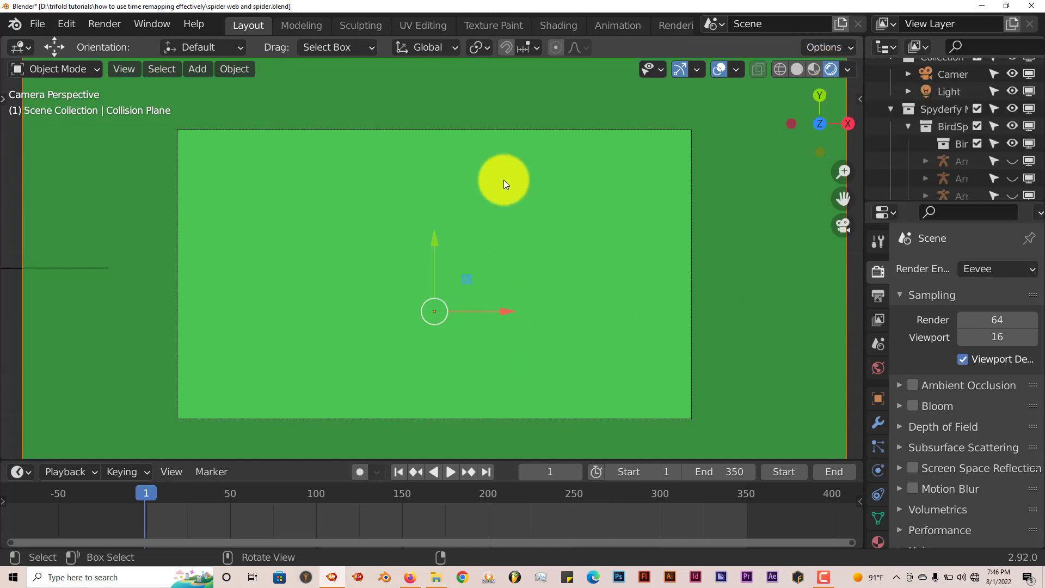
drag(503, 180, 378, 277)
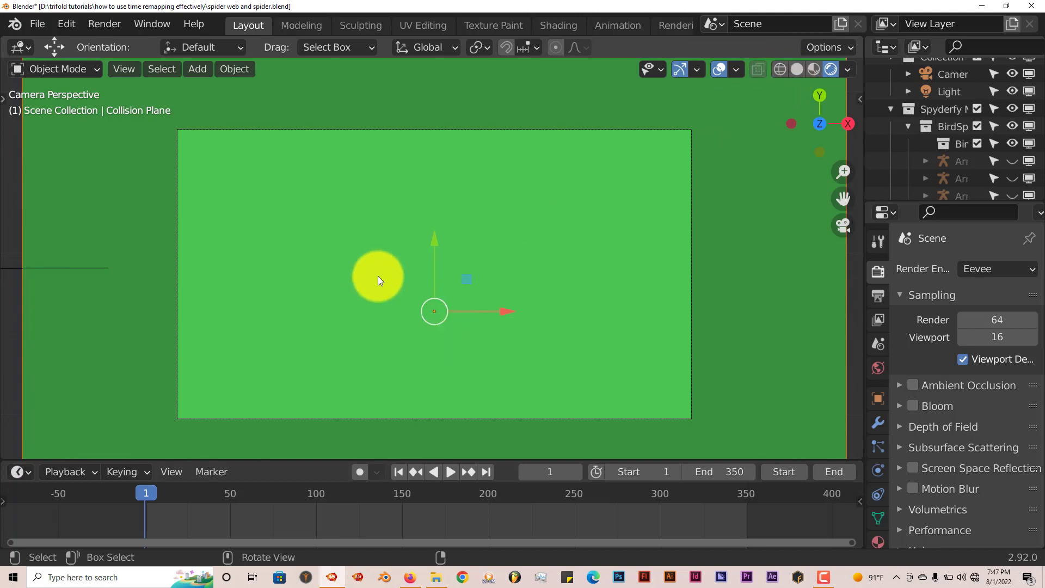
drag(377, 275, 690, 228)
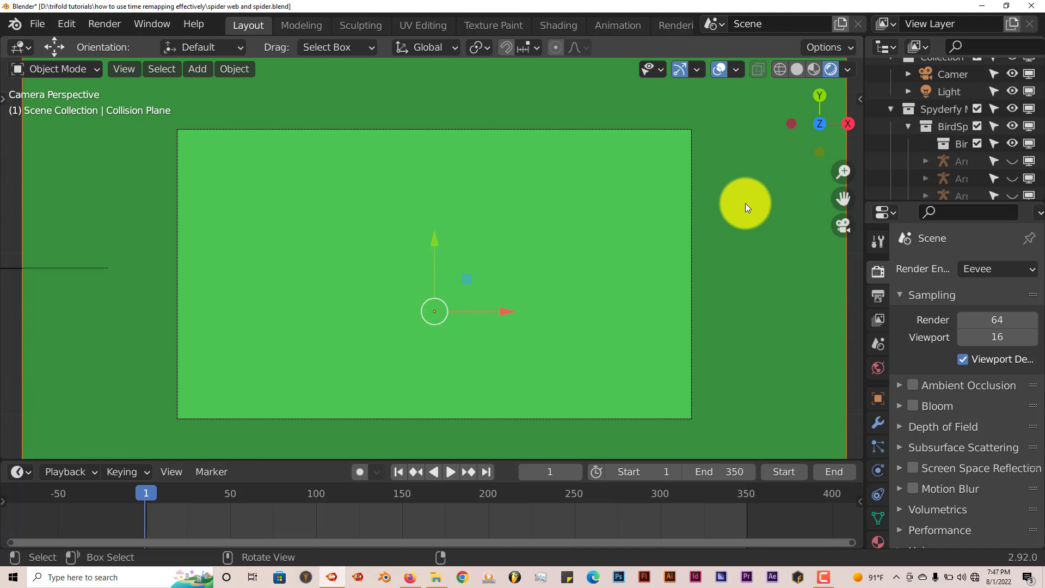
mouse_move(790, 147)
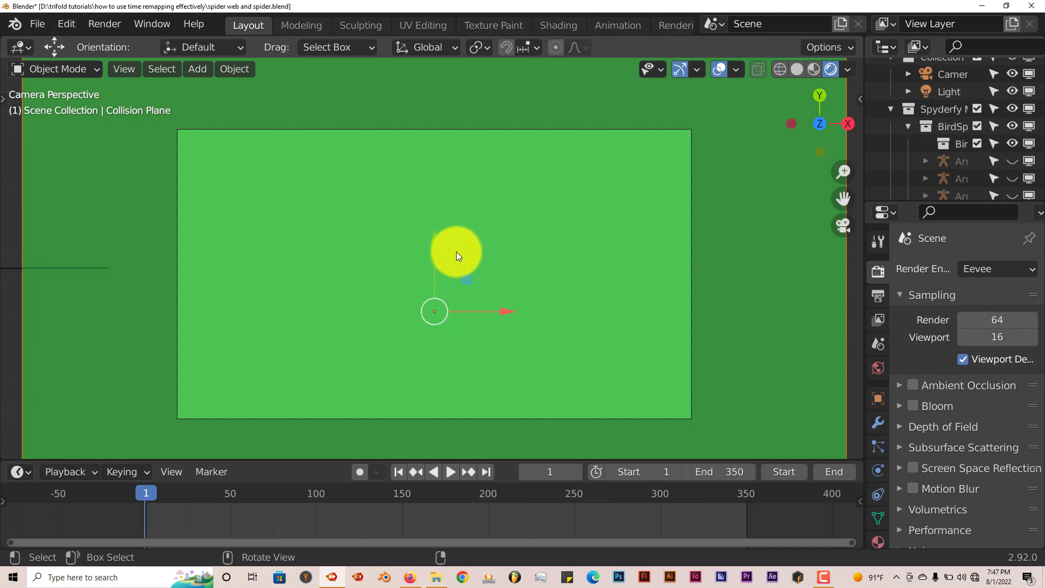
drag(456, 257, 467, 200)
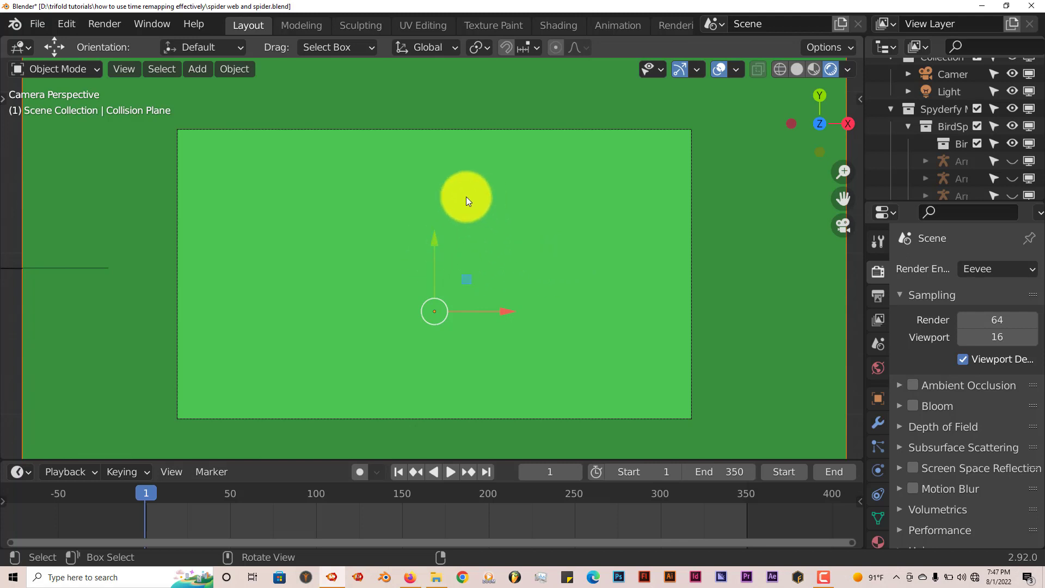
drag(467, 196, 483, 271)
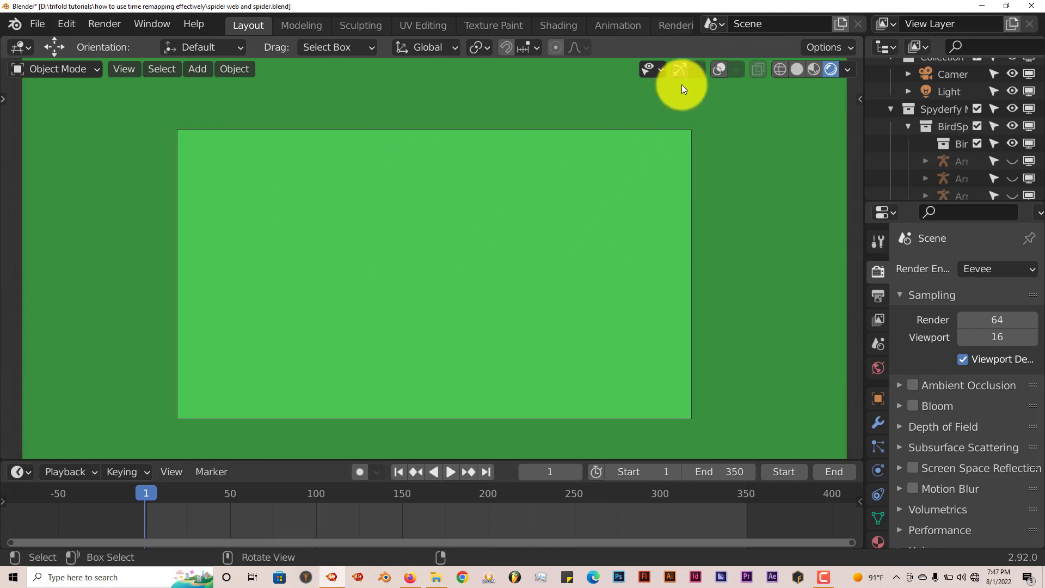
mouse_move(499, 285)
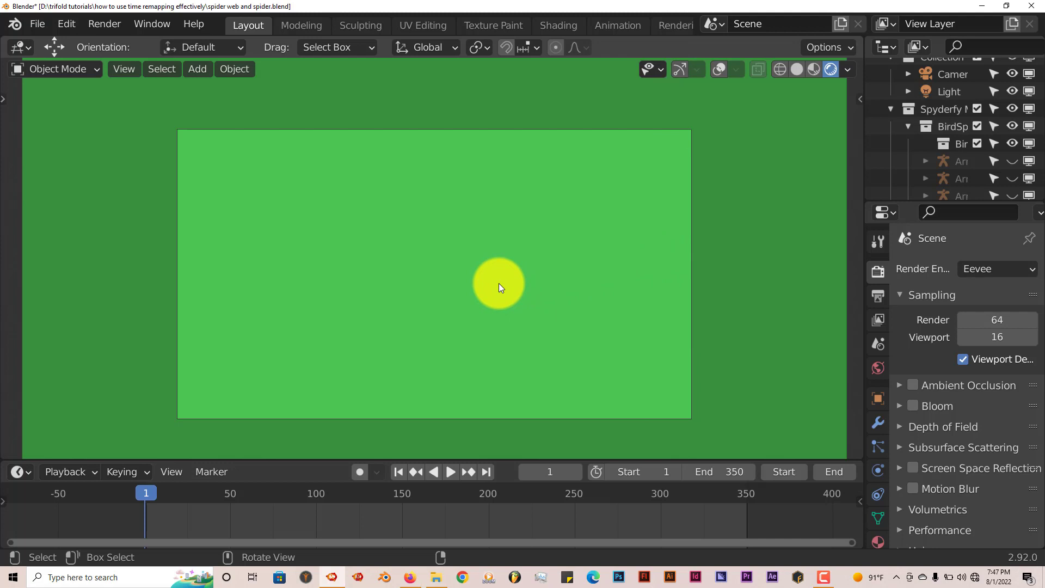
mouse_move(83, 28)
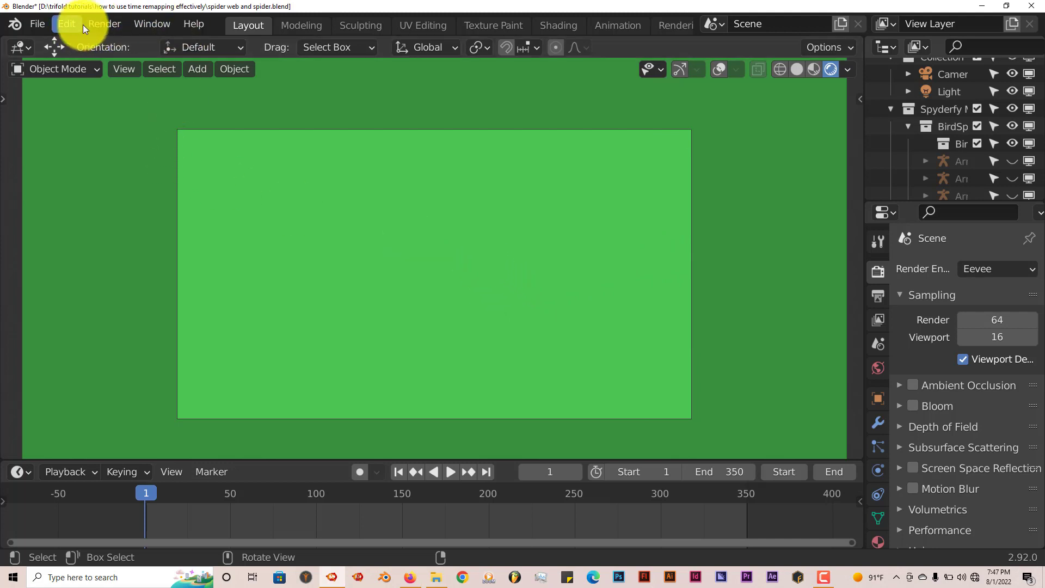
mouse_move(108, 28)
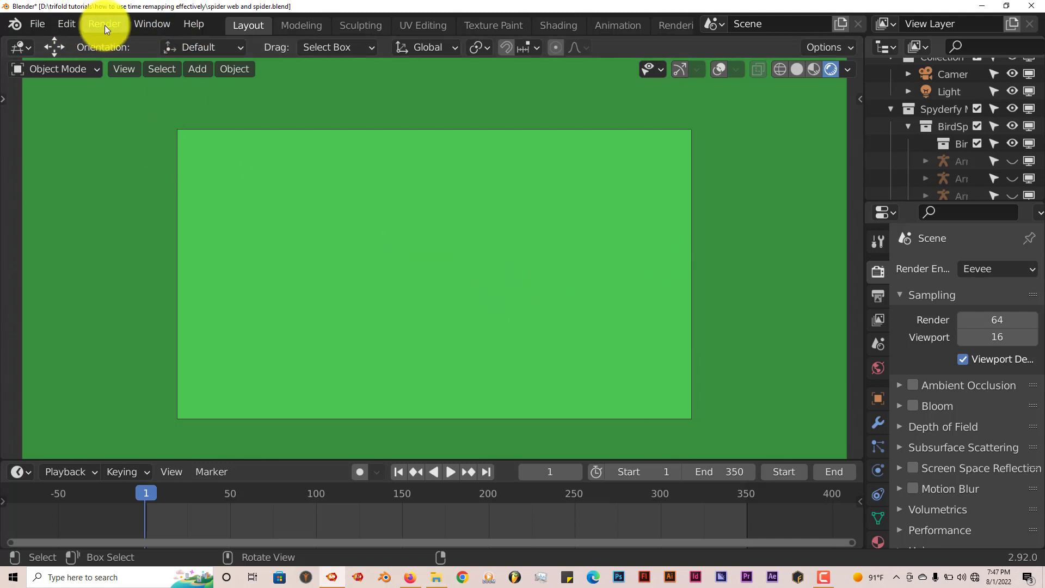
click(124, 69)
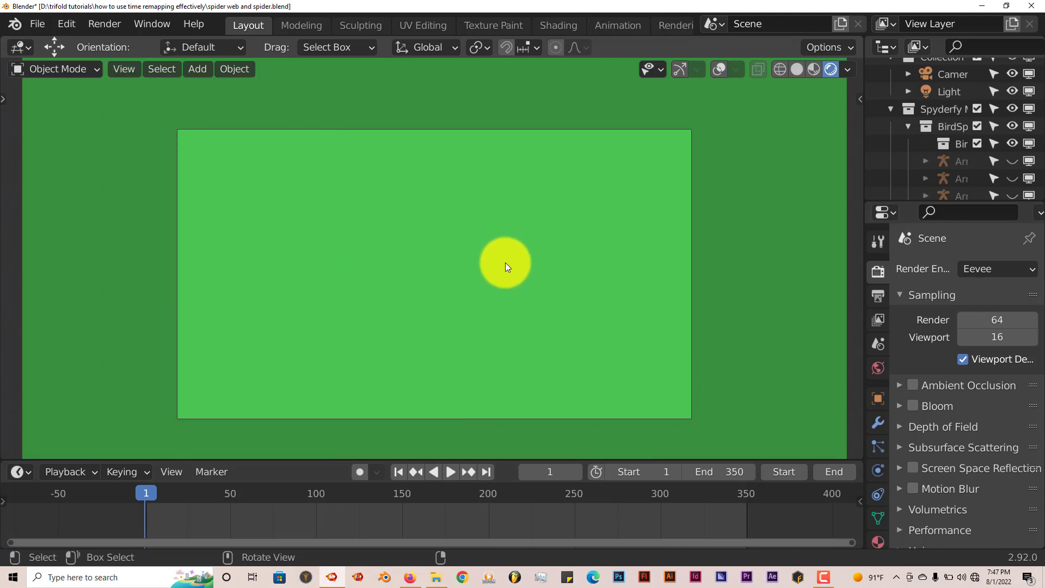
drag(504, 264, 353, 207)
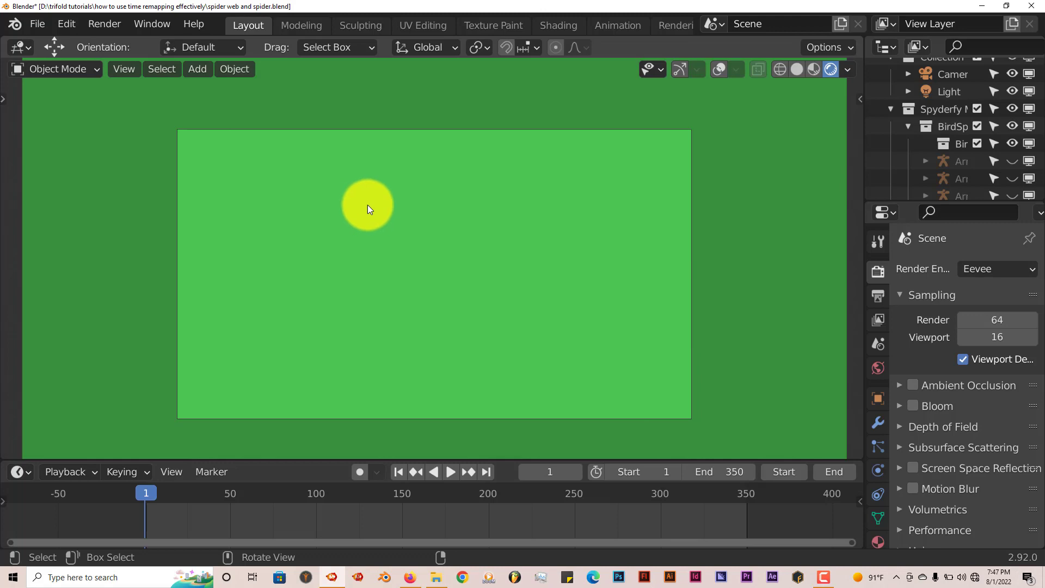
drag(367, 203, 390, 352)
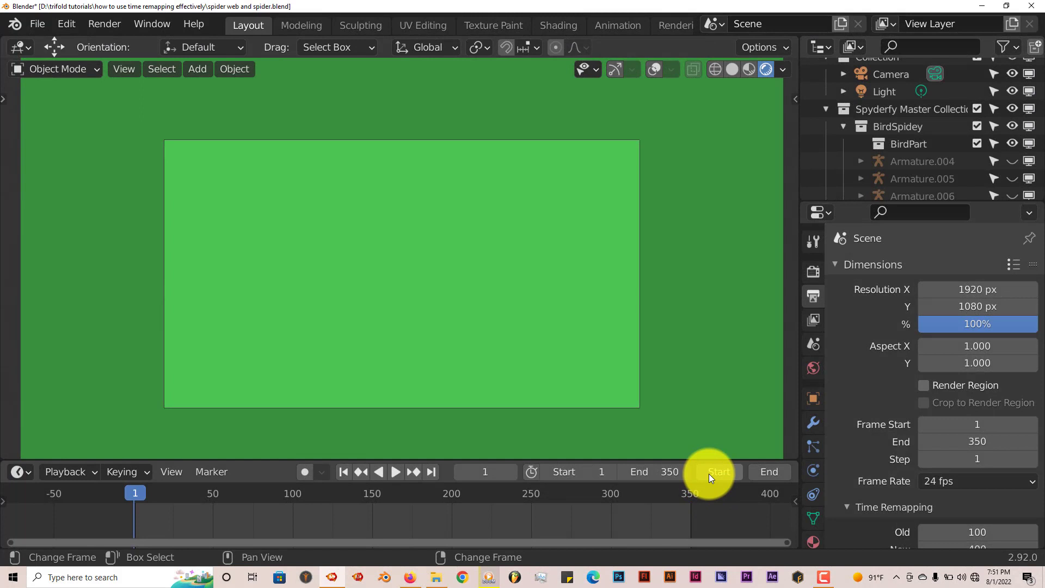
mouse_move(710, 462)
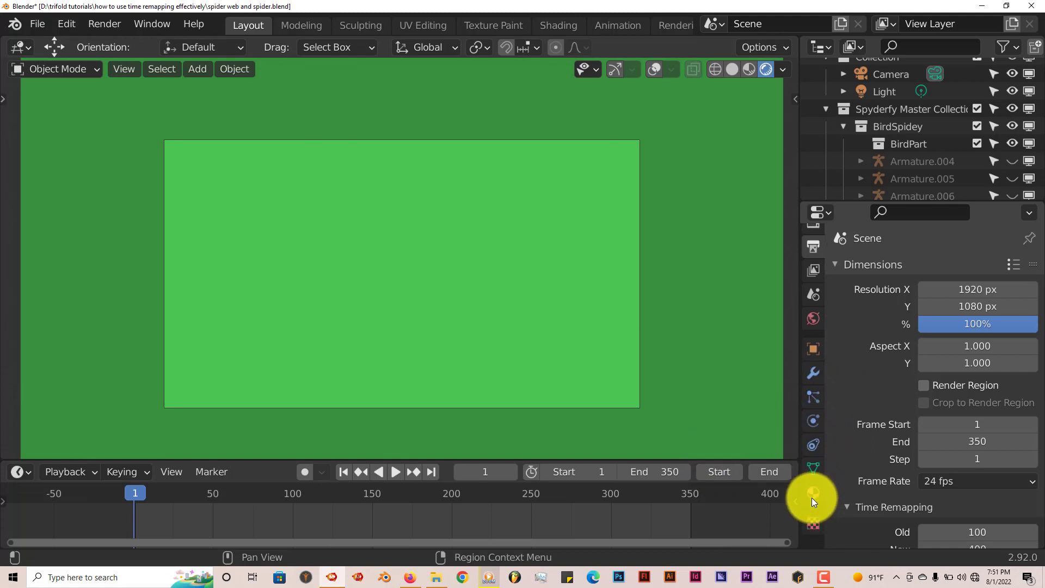
mouse_move(812, 494)
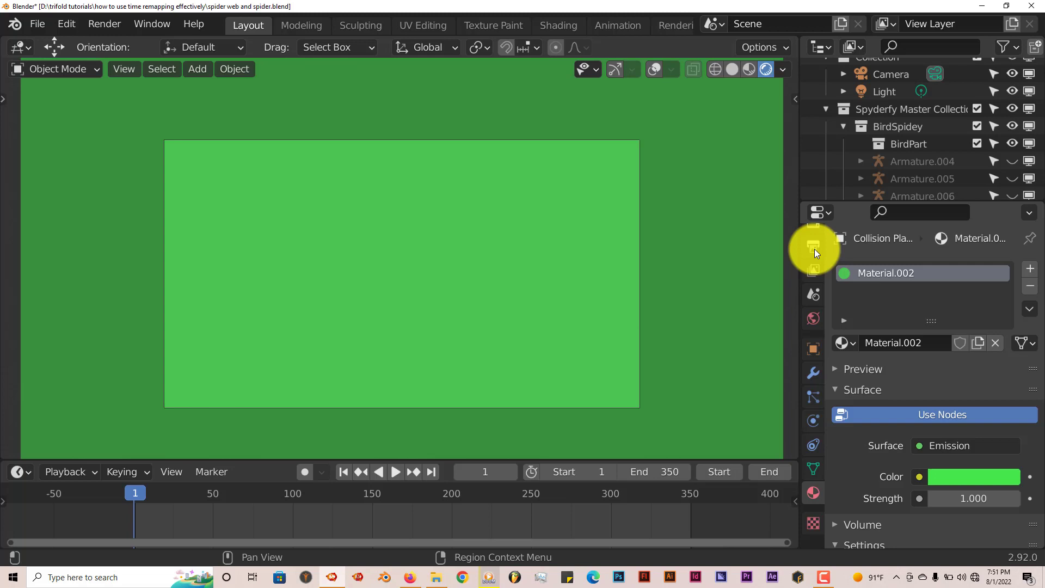
Set the render output File Format to FFmpeg Video in Output Properties
click(813, 246)
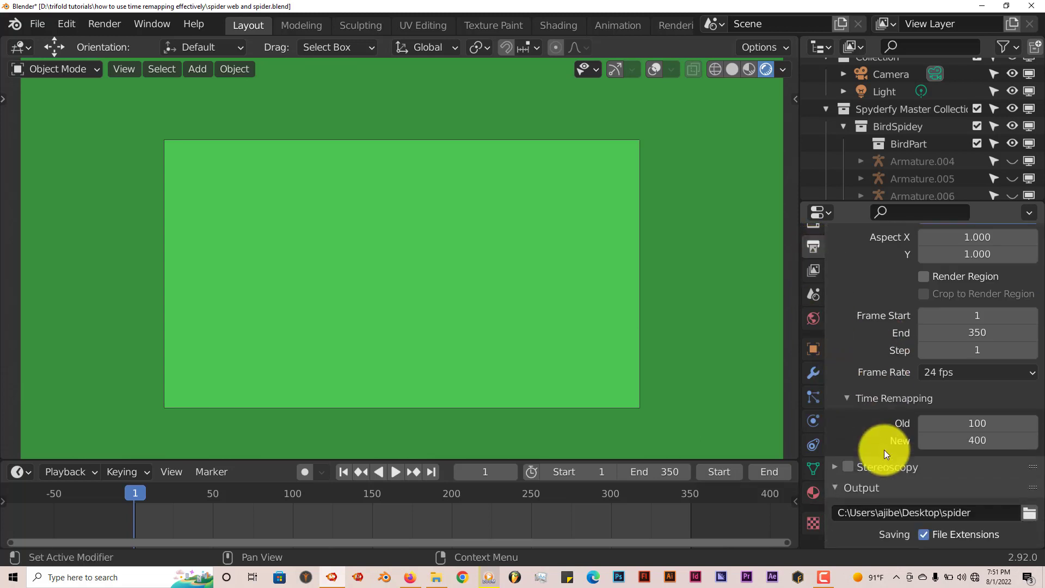
scroll(down, 3)
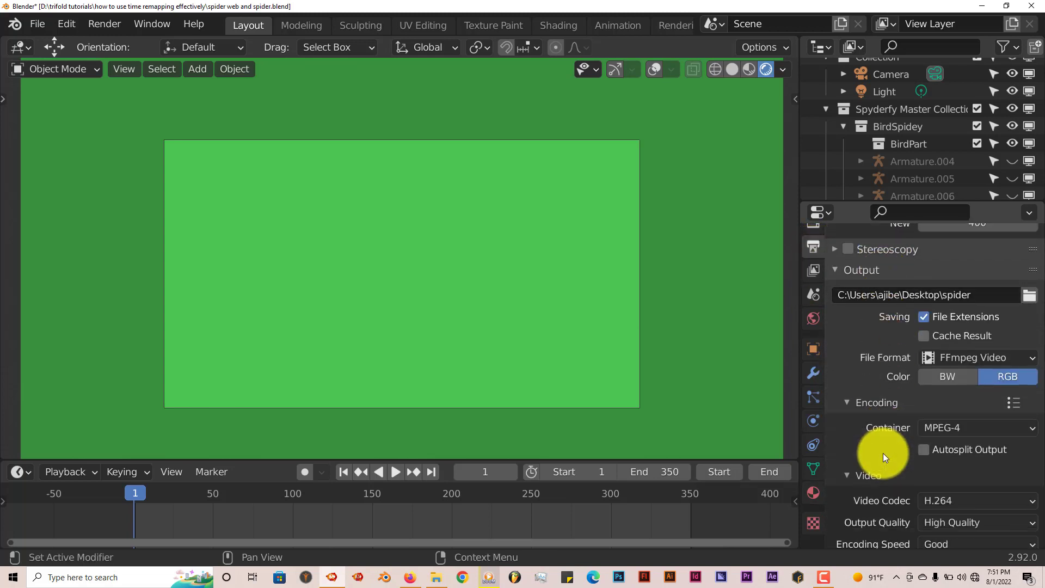
mouse_move(979, 357)
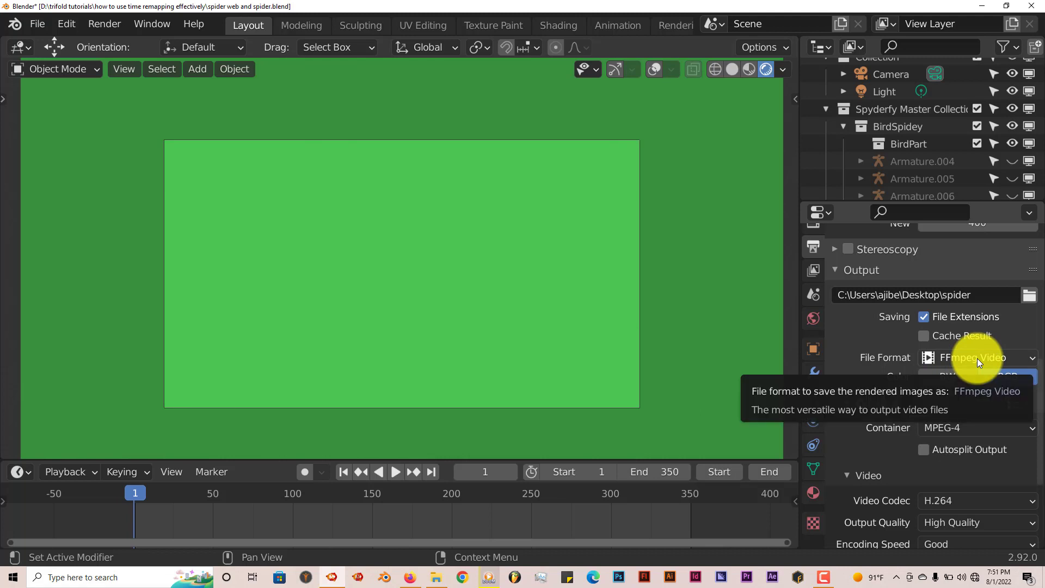
click(973, 357)
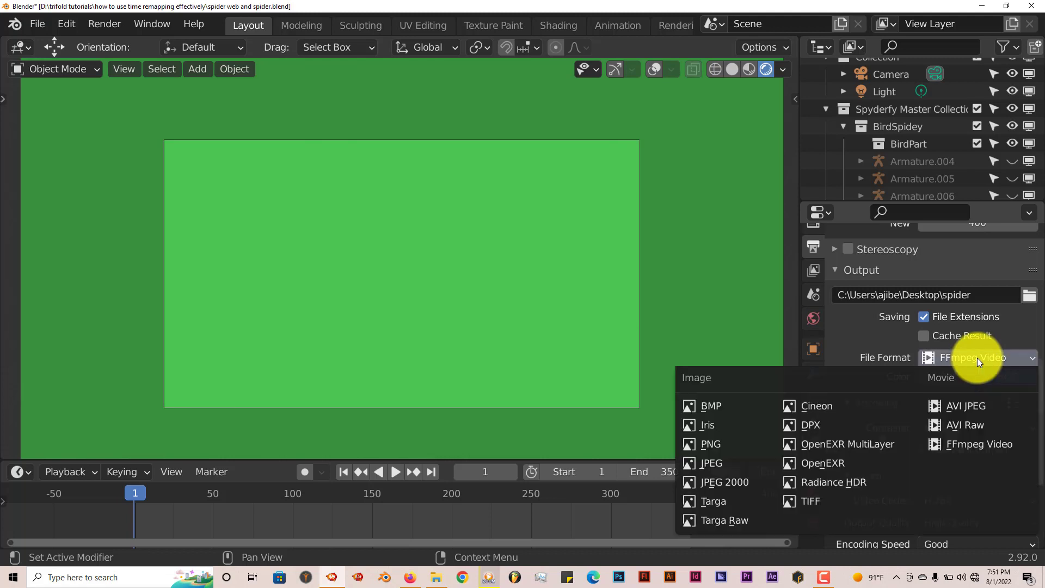
click(710, 444)
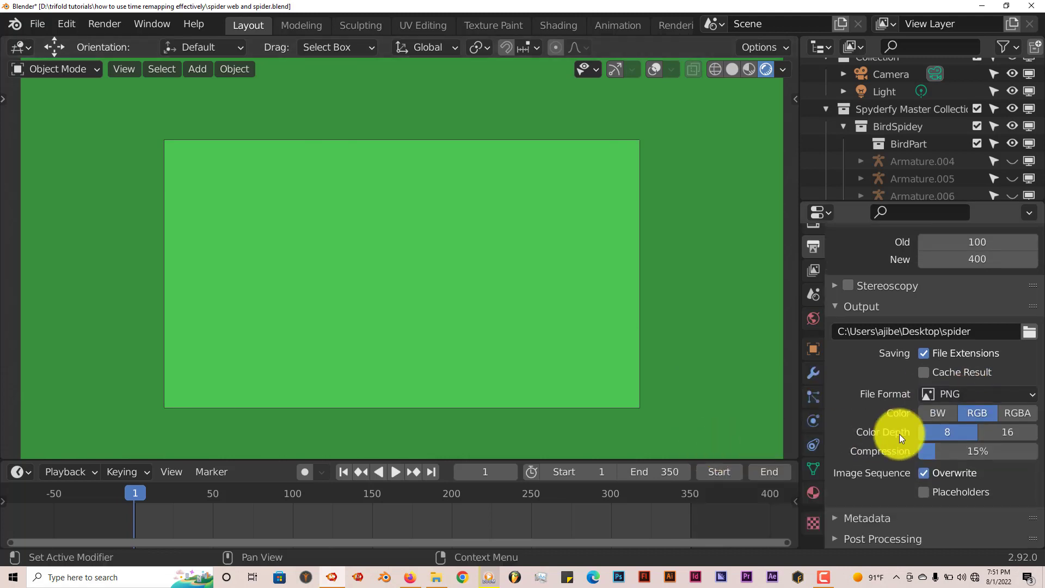
click(977, 394)
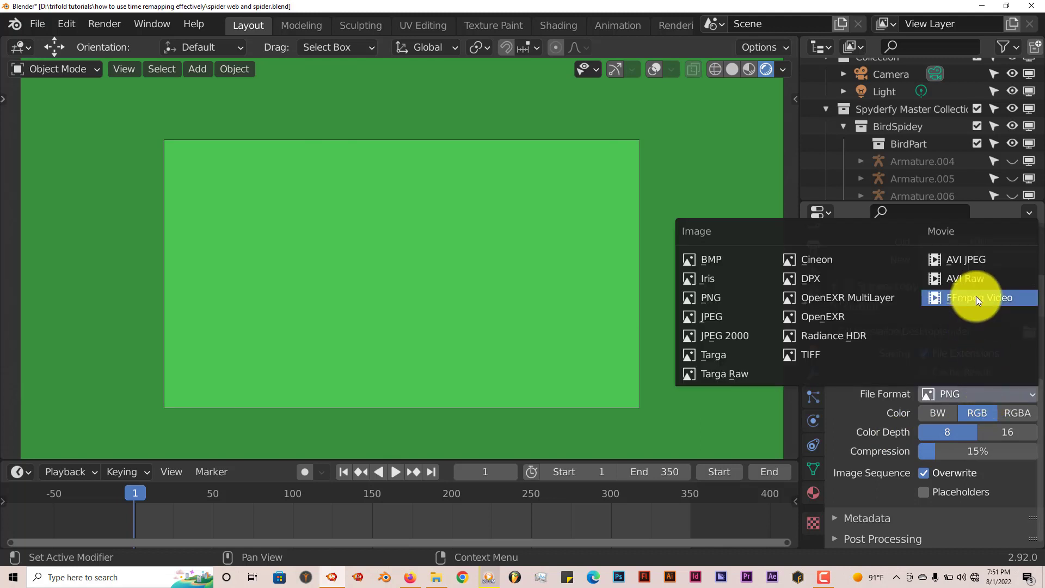
click(979, 297)
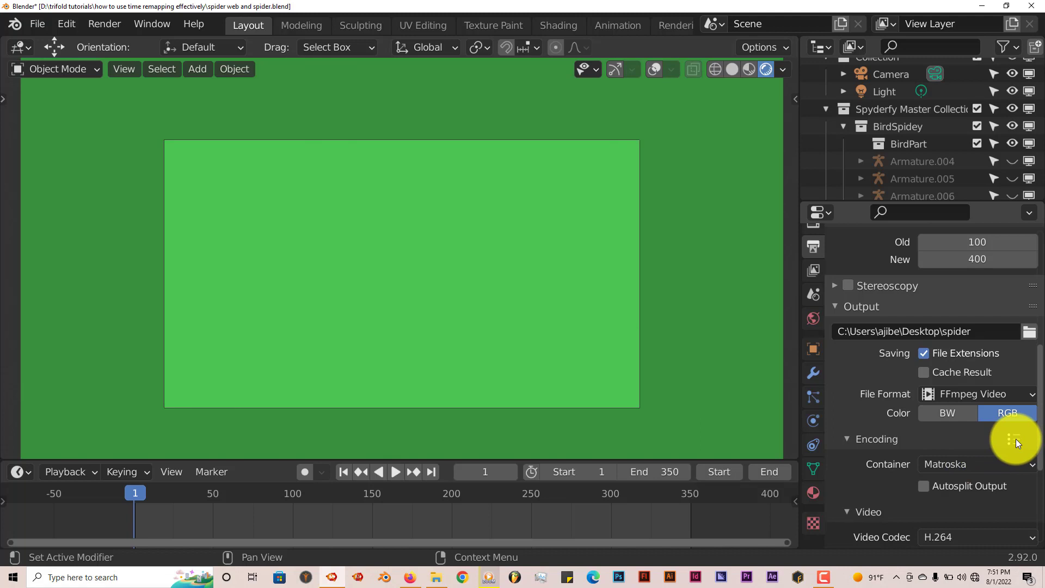
mouse_move(973, 427)
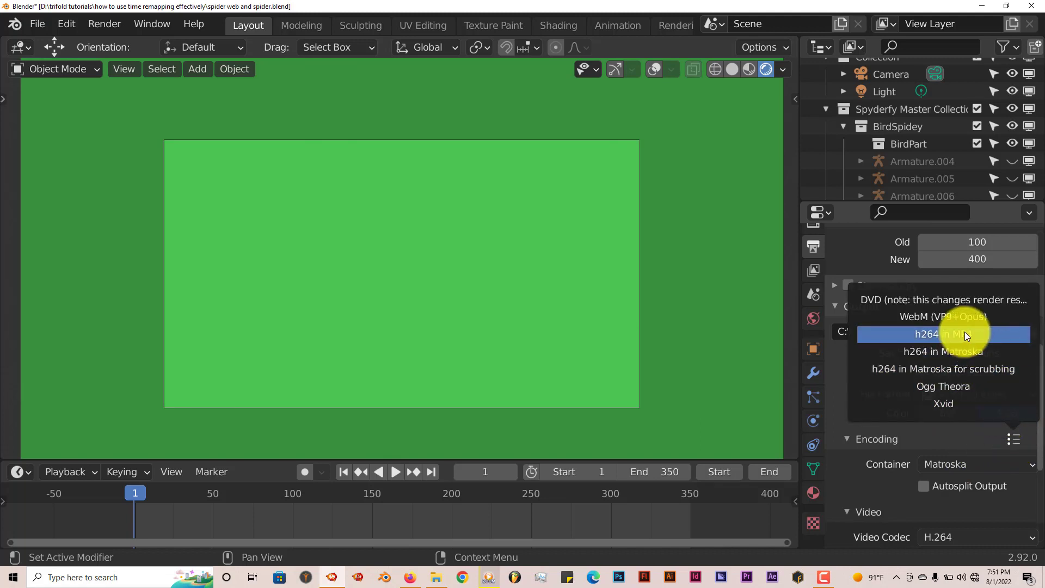
Apply the 'h264 in MP4' encoding preset and set Output Quality to High Quality
click(943, 334)
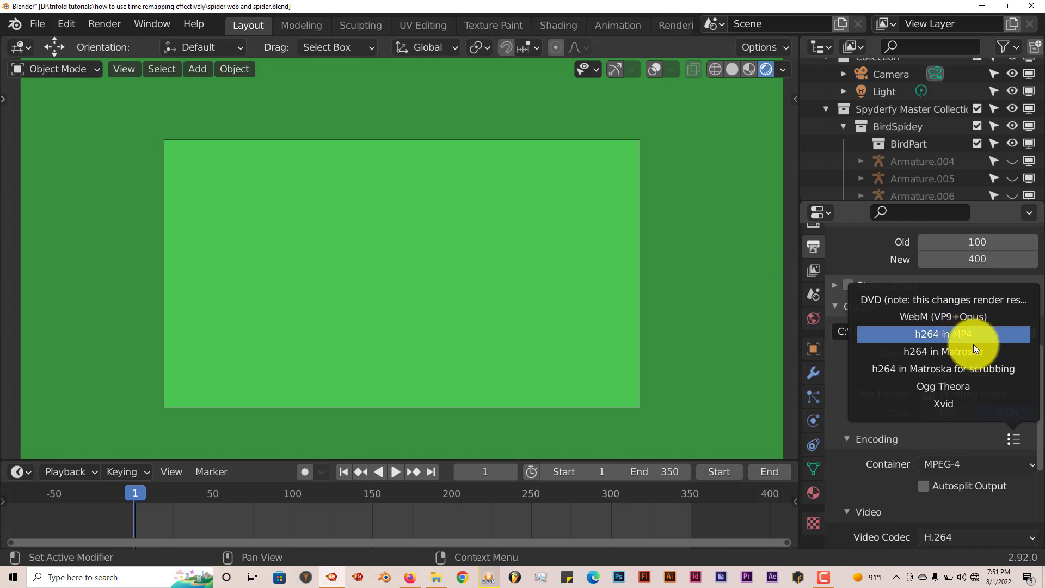
click(942, 334)
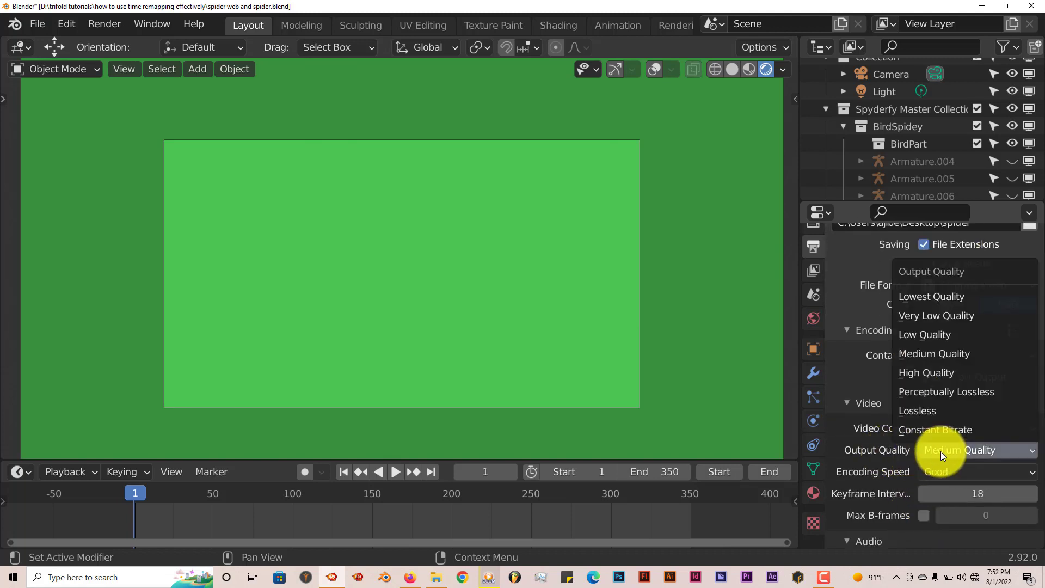
click(925, 372)
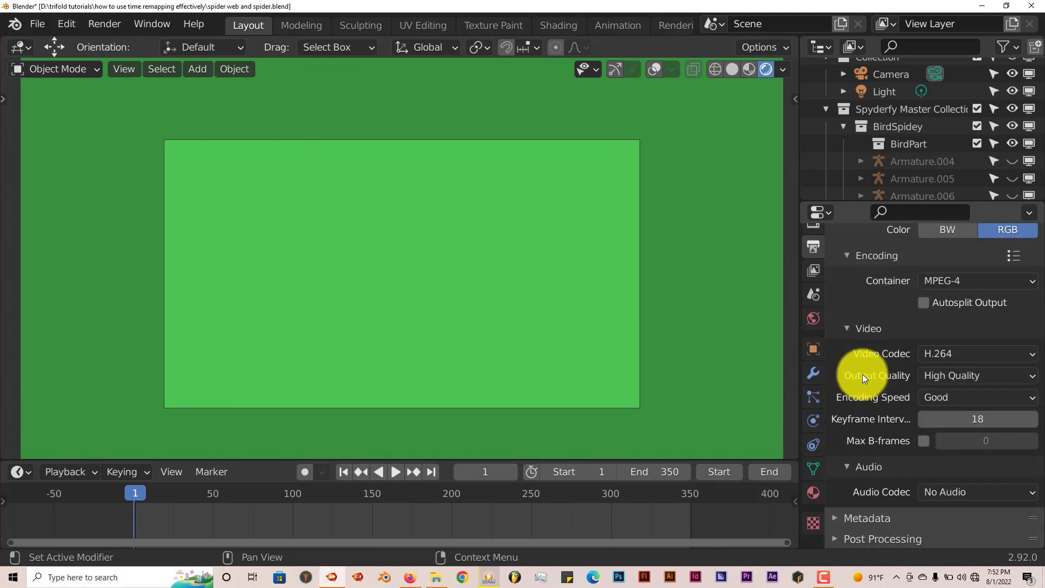
mouse_move(530, 381)
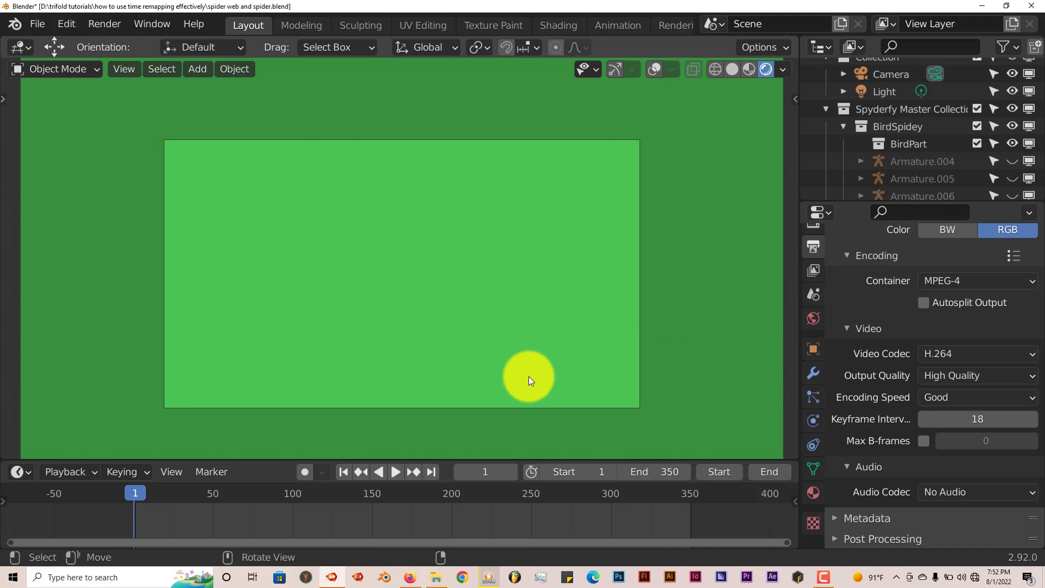
mouse_move(517, 504)
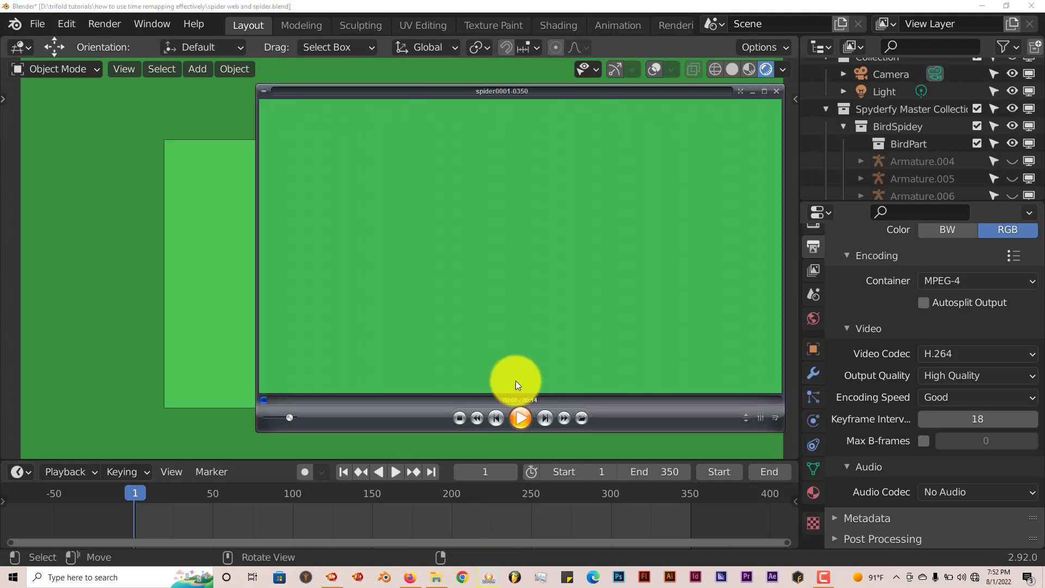
click(520, 418)
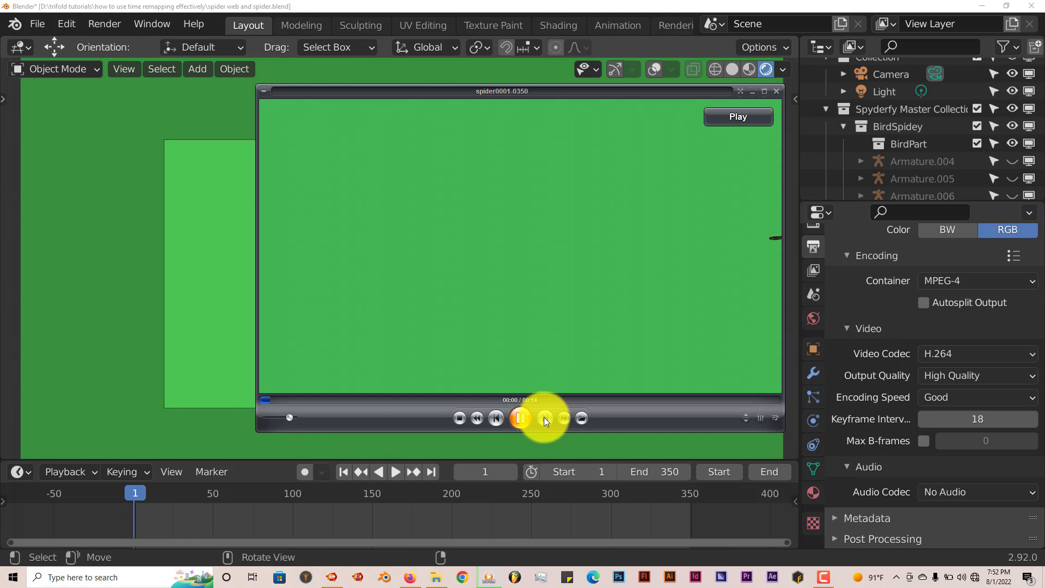
click(521, 418)
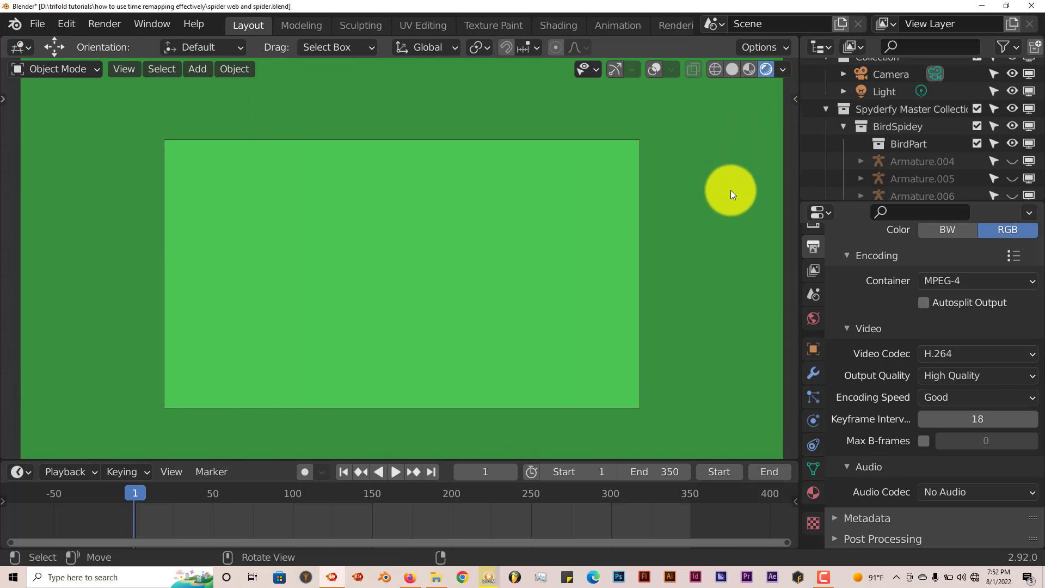
drag(729, 192, 492, 334)
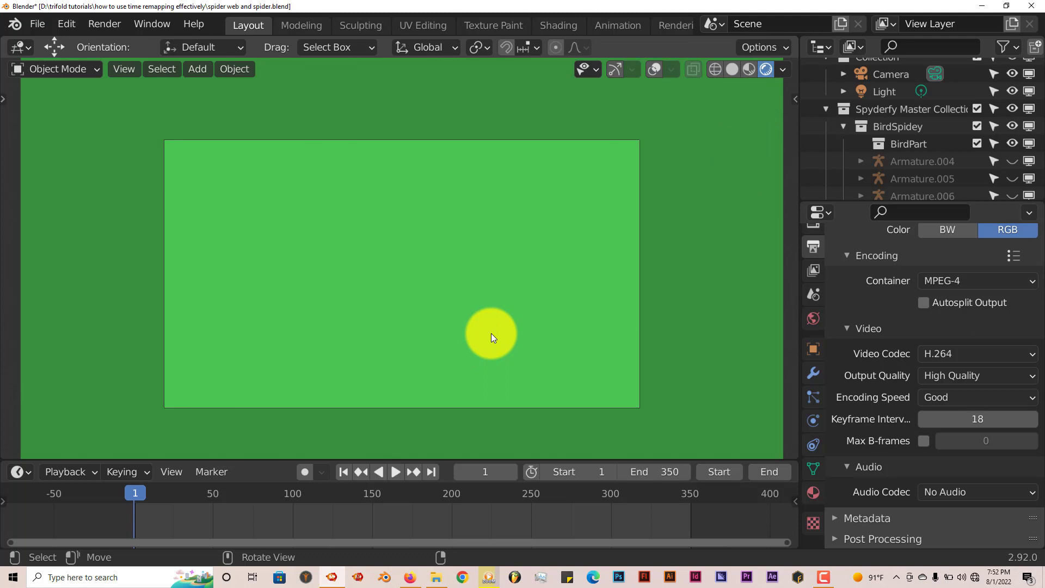
mouse_move(786, 337)
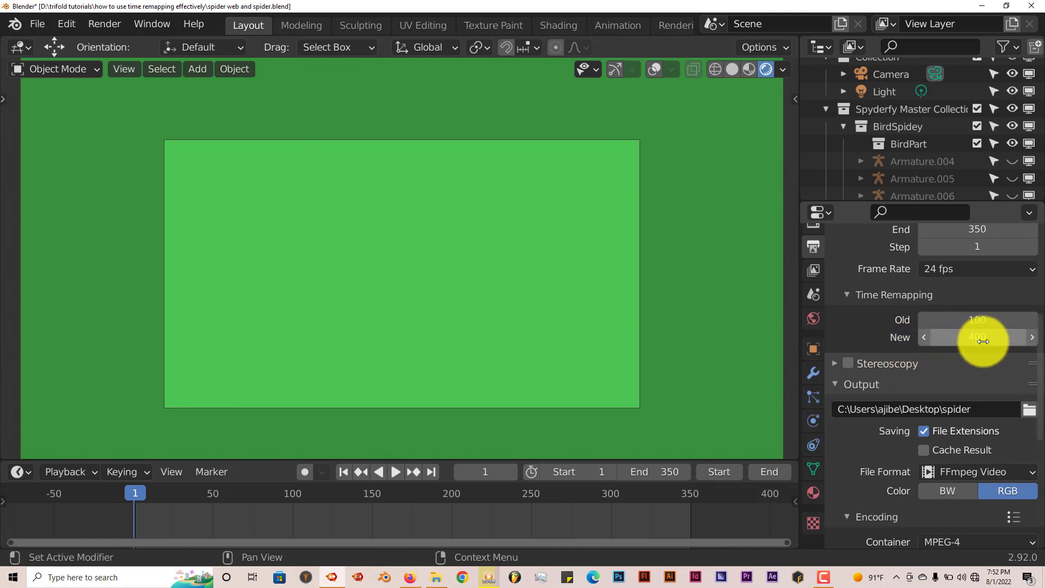
mouse_move(977, 338)
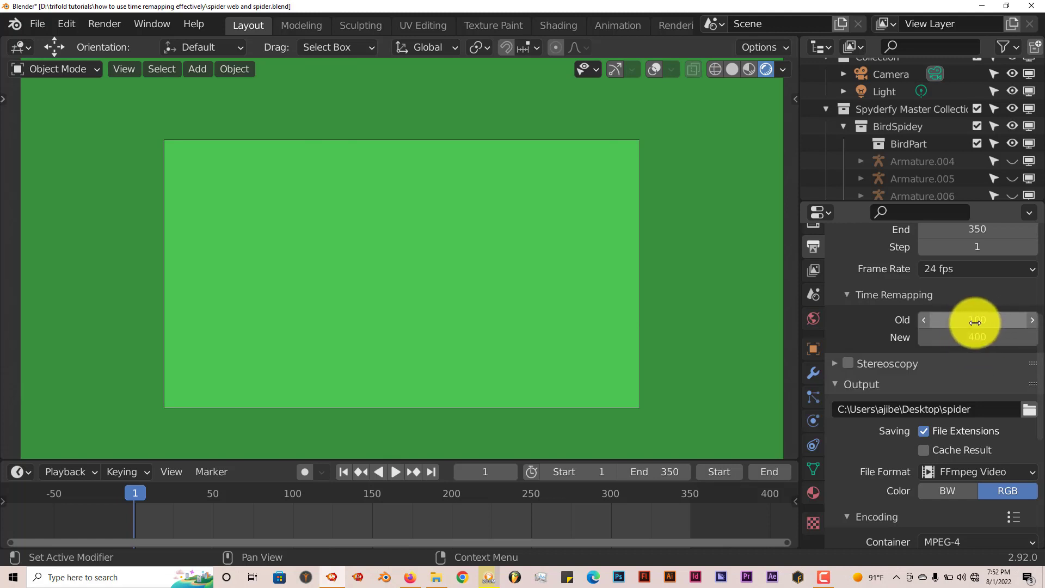
mouse_move(977, 337)
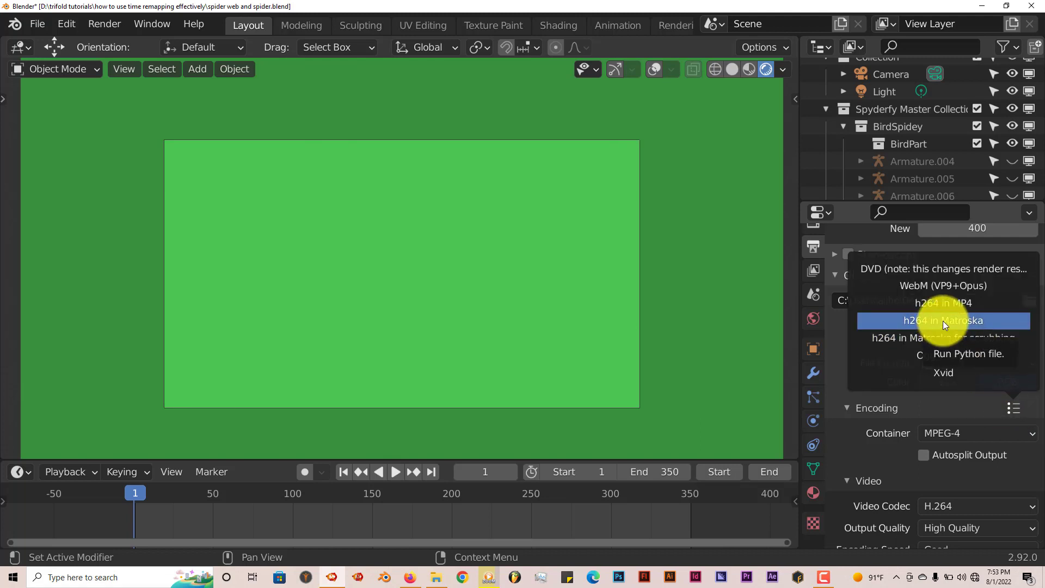
mouse_move(954, 303)
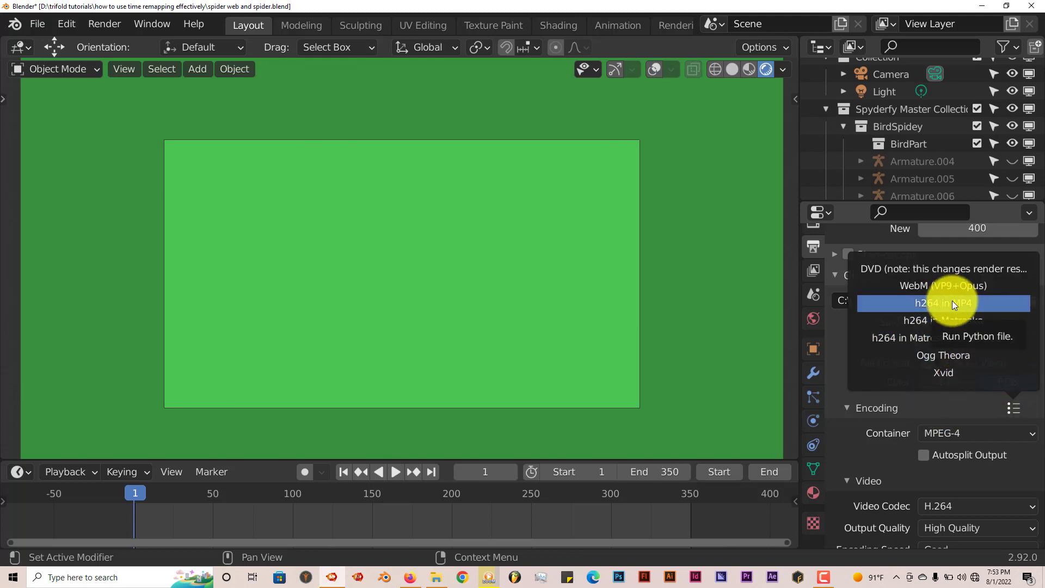
click(943, 303)
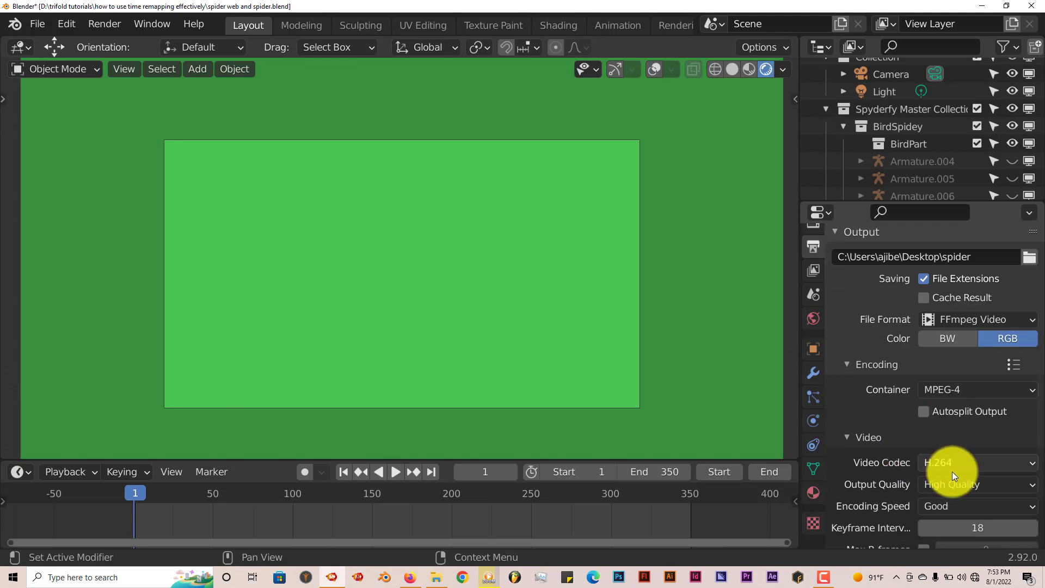
mouse_move(979, 484)
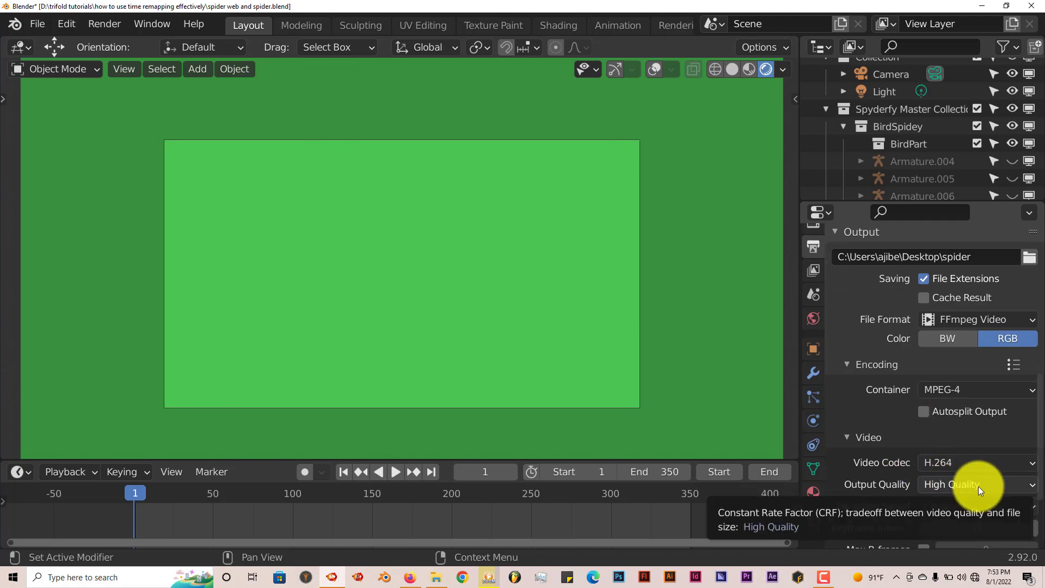
click(973, 484)
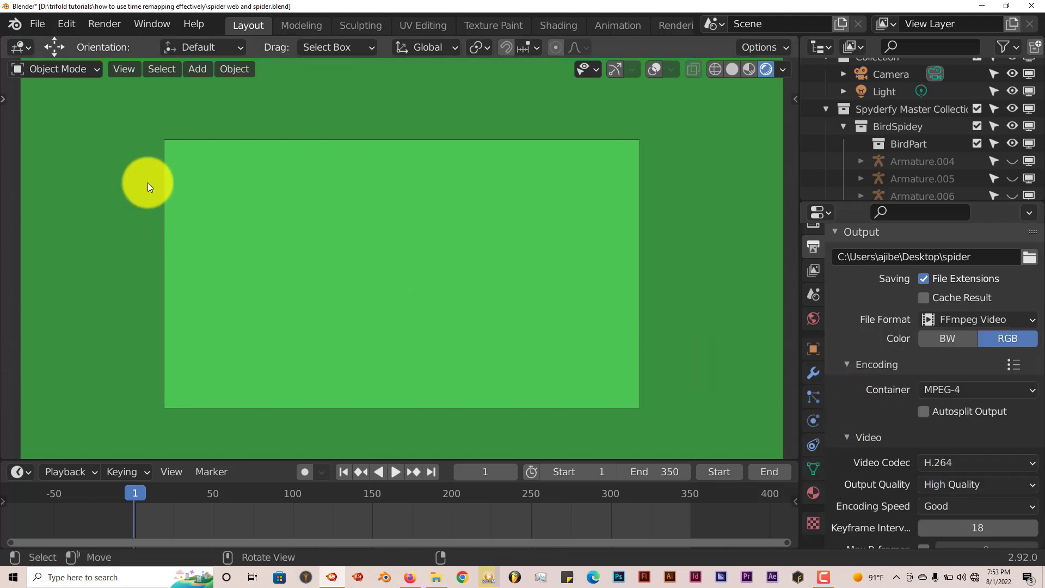
mouse_move(155, 184)
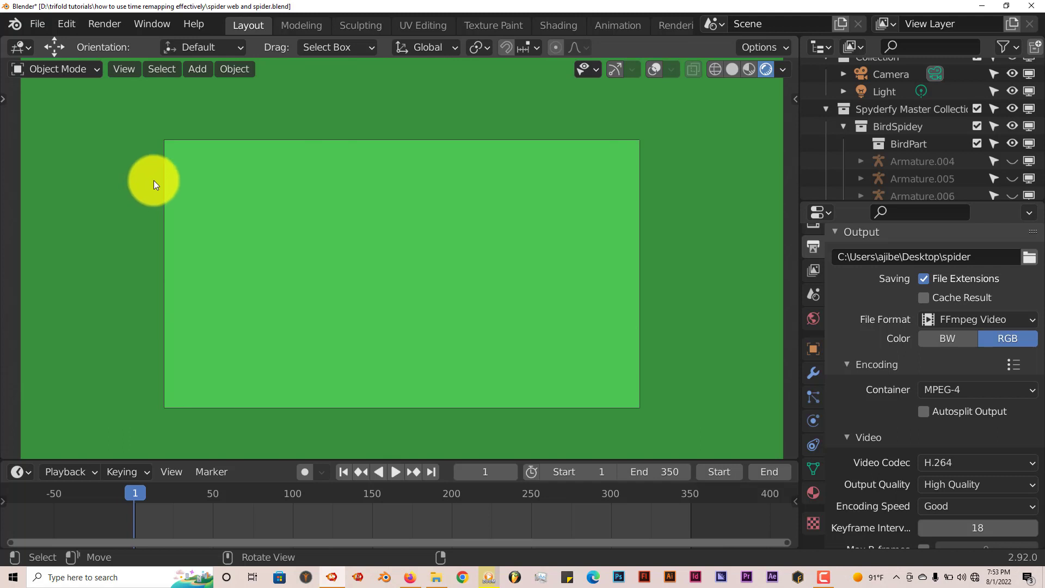
mouse_move(653, 69)
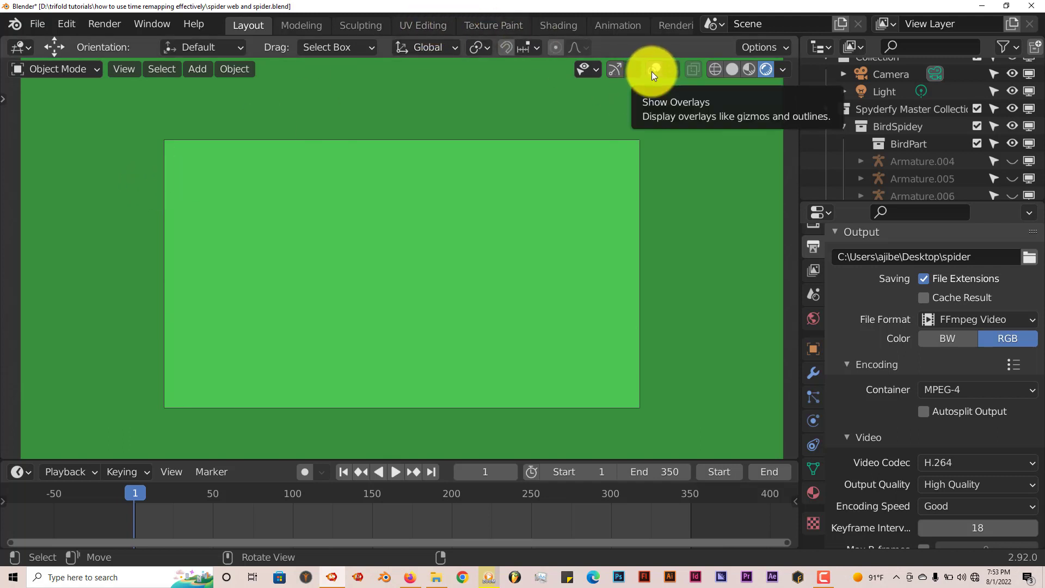
mouse_move(616, 72)
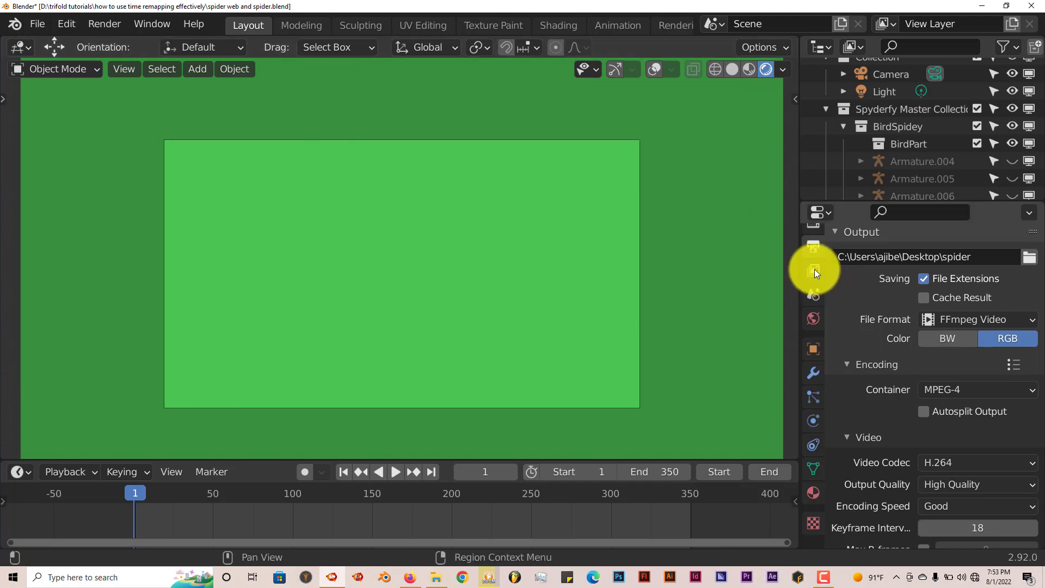
Confirm Eevee render settings, then start View > Viewport Render Animation for the full frame range
click(813, 244)
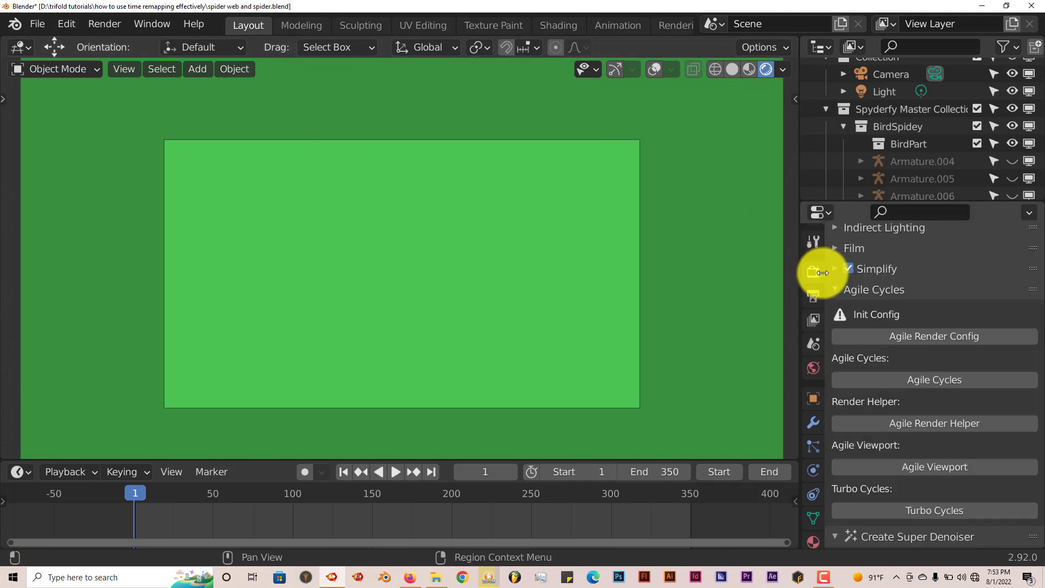
click(812, 272)
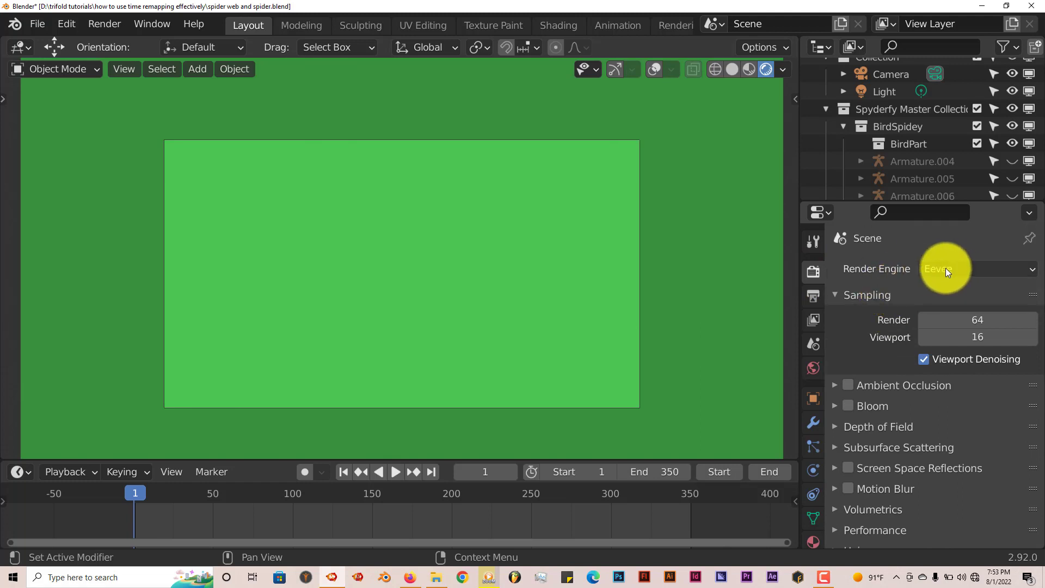
mouse_move(947, 272)
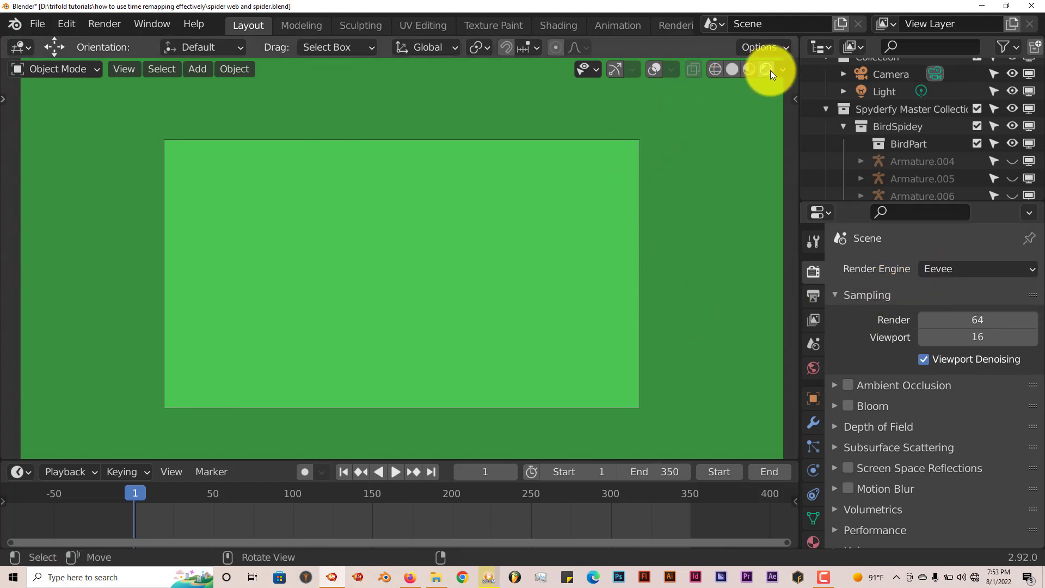
mouse_move(767, 70)
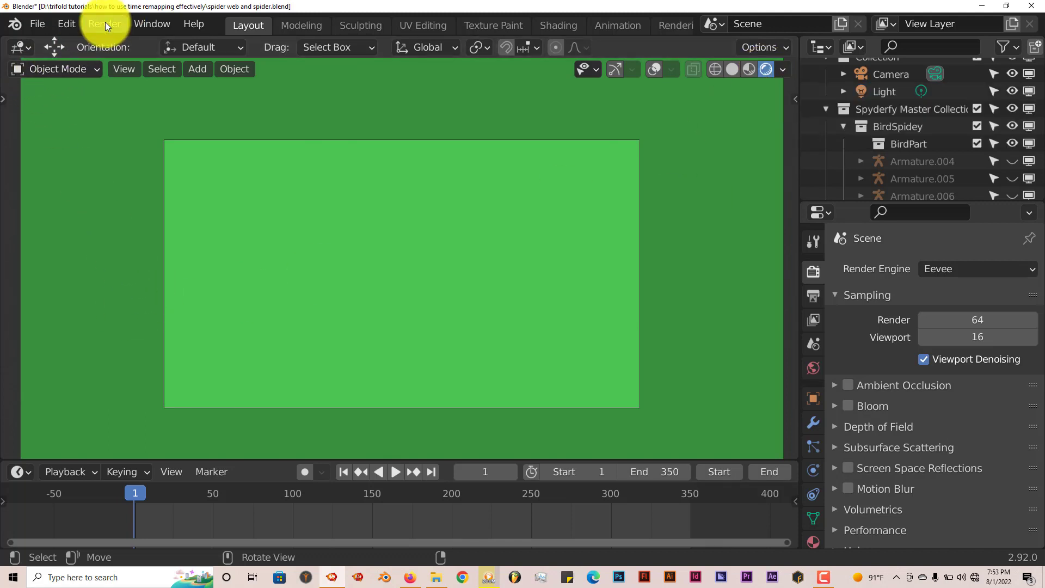
click(124, 69)
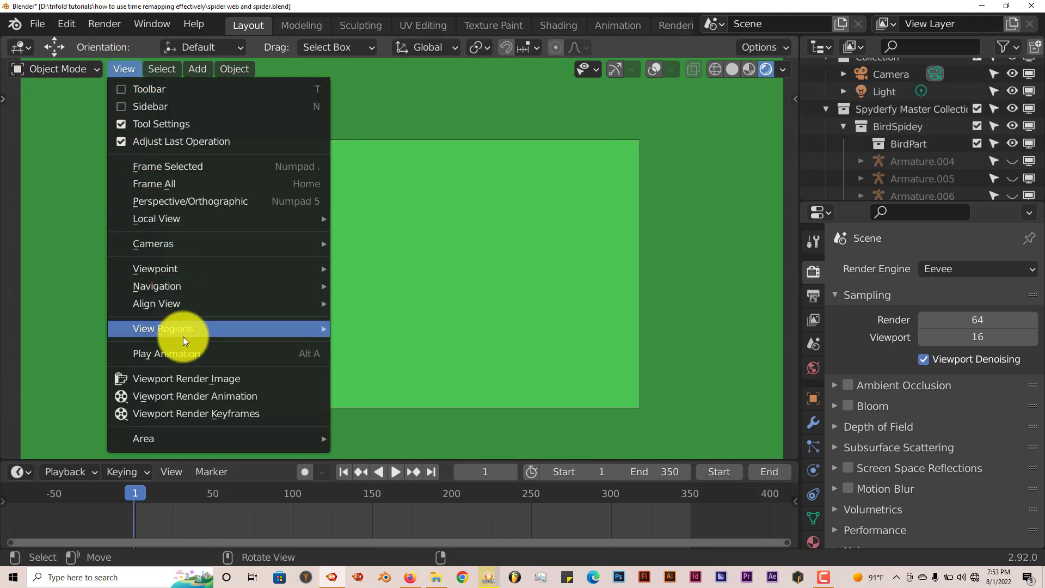
mouse_move(203, 396)
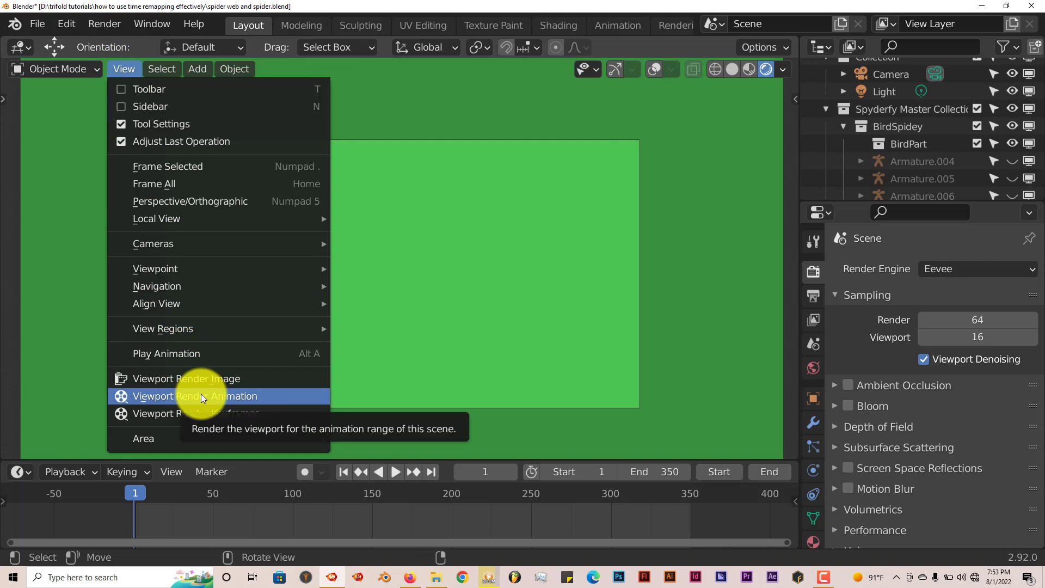
click(194, 396)
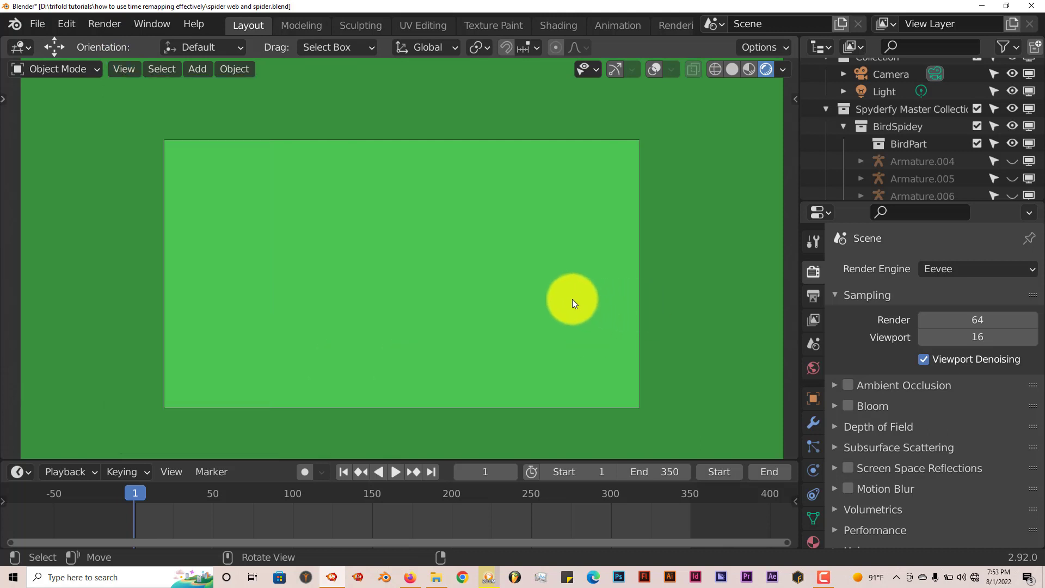